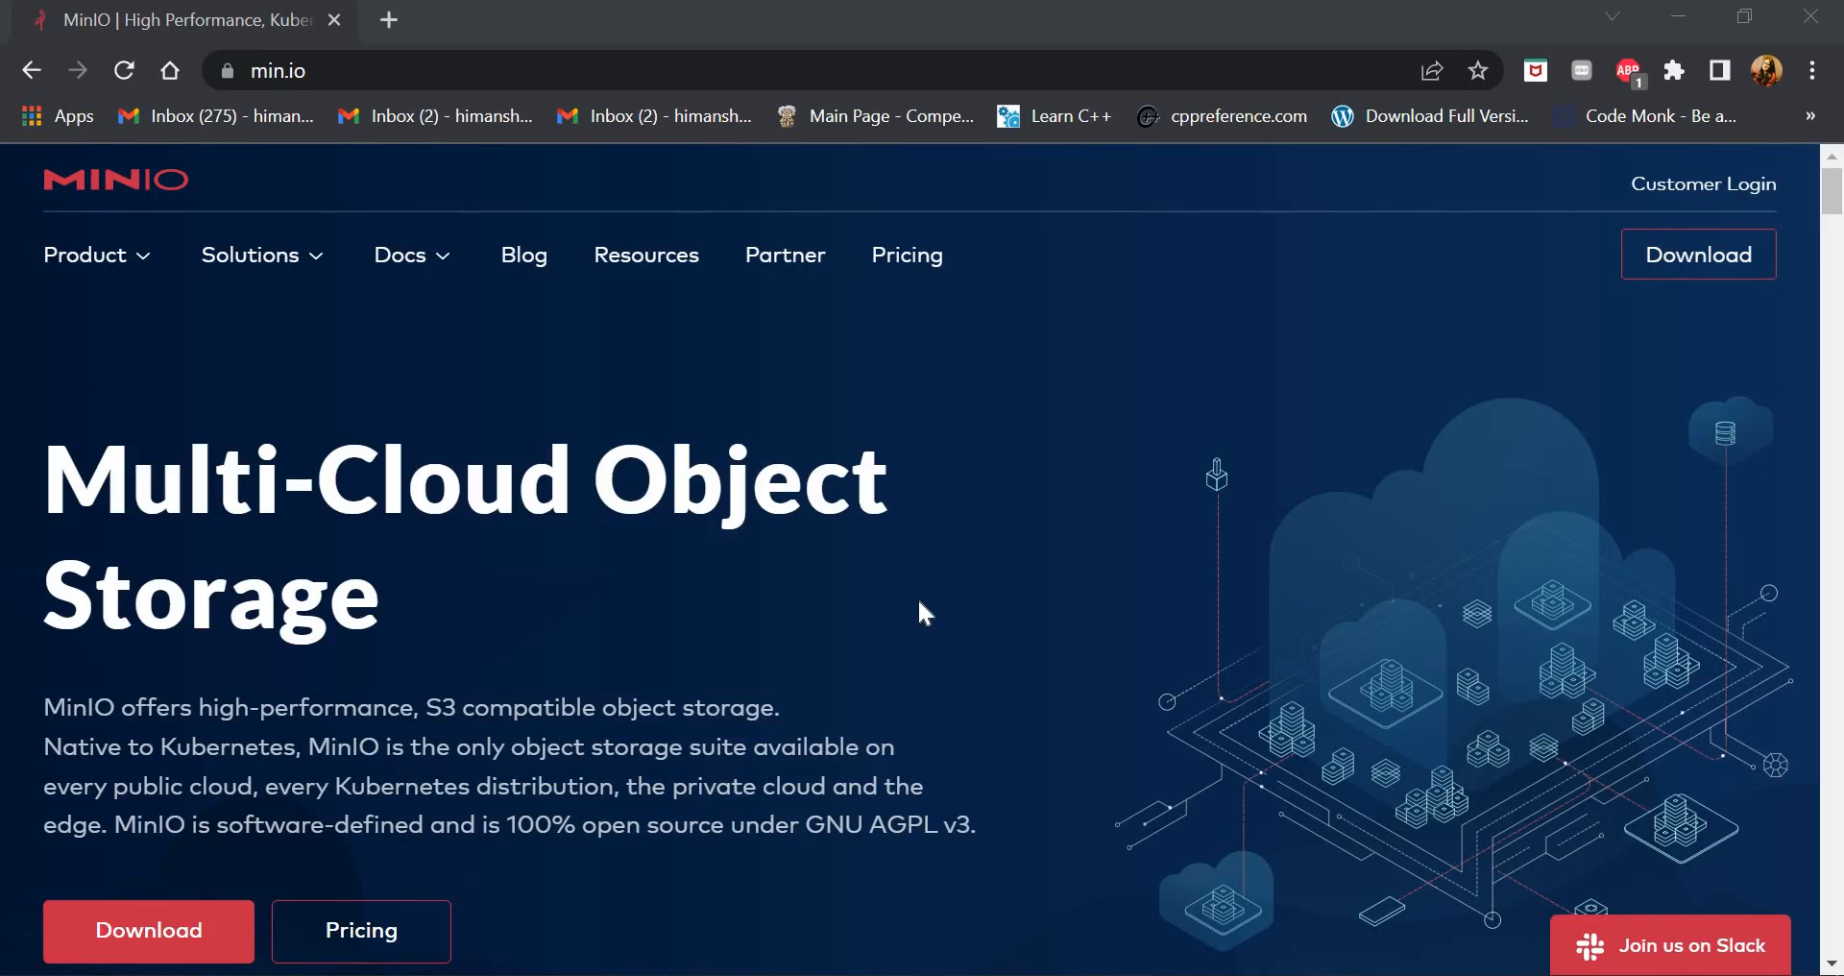
{"action": "mouse_move", "coordinate": [436, 108]}
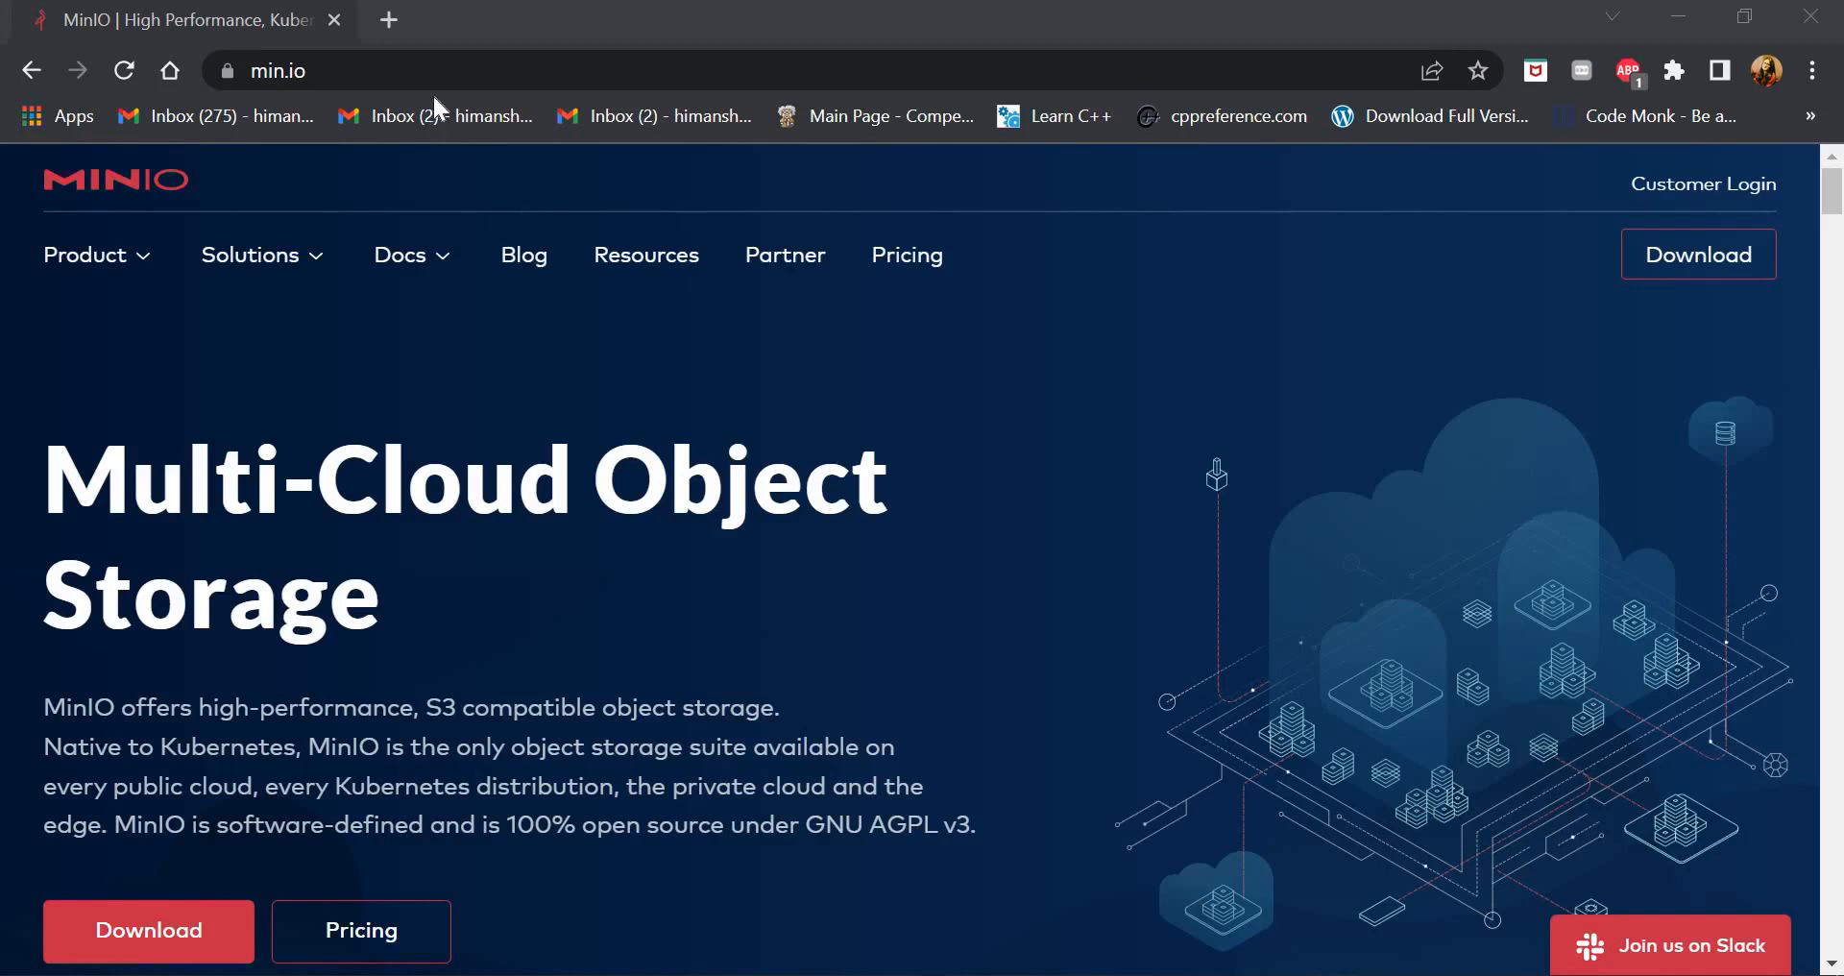
{"action": "mouse_move", "coordinate": [388, 21]}
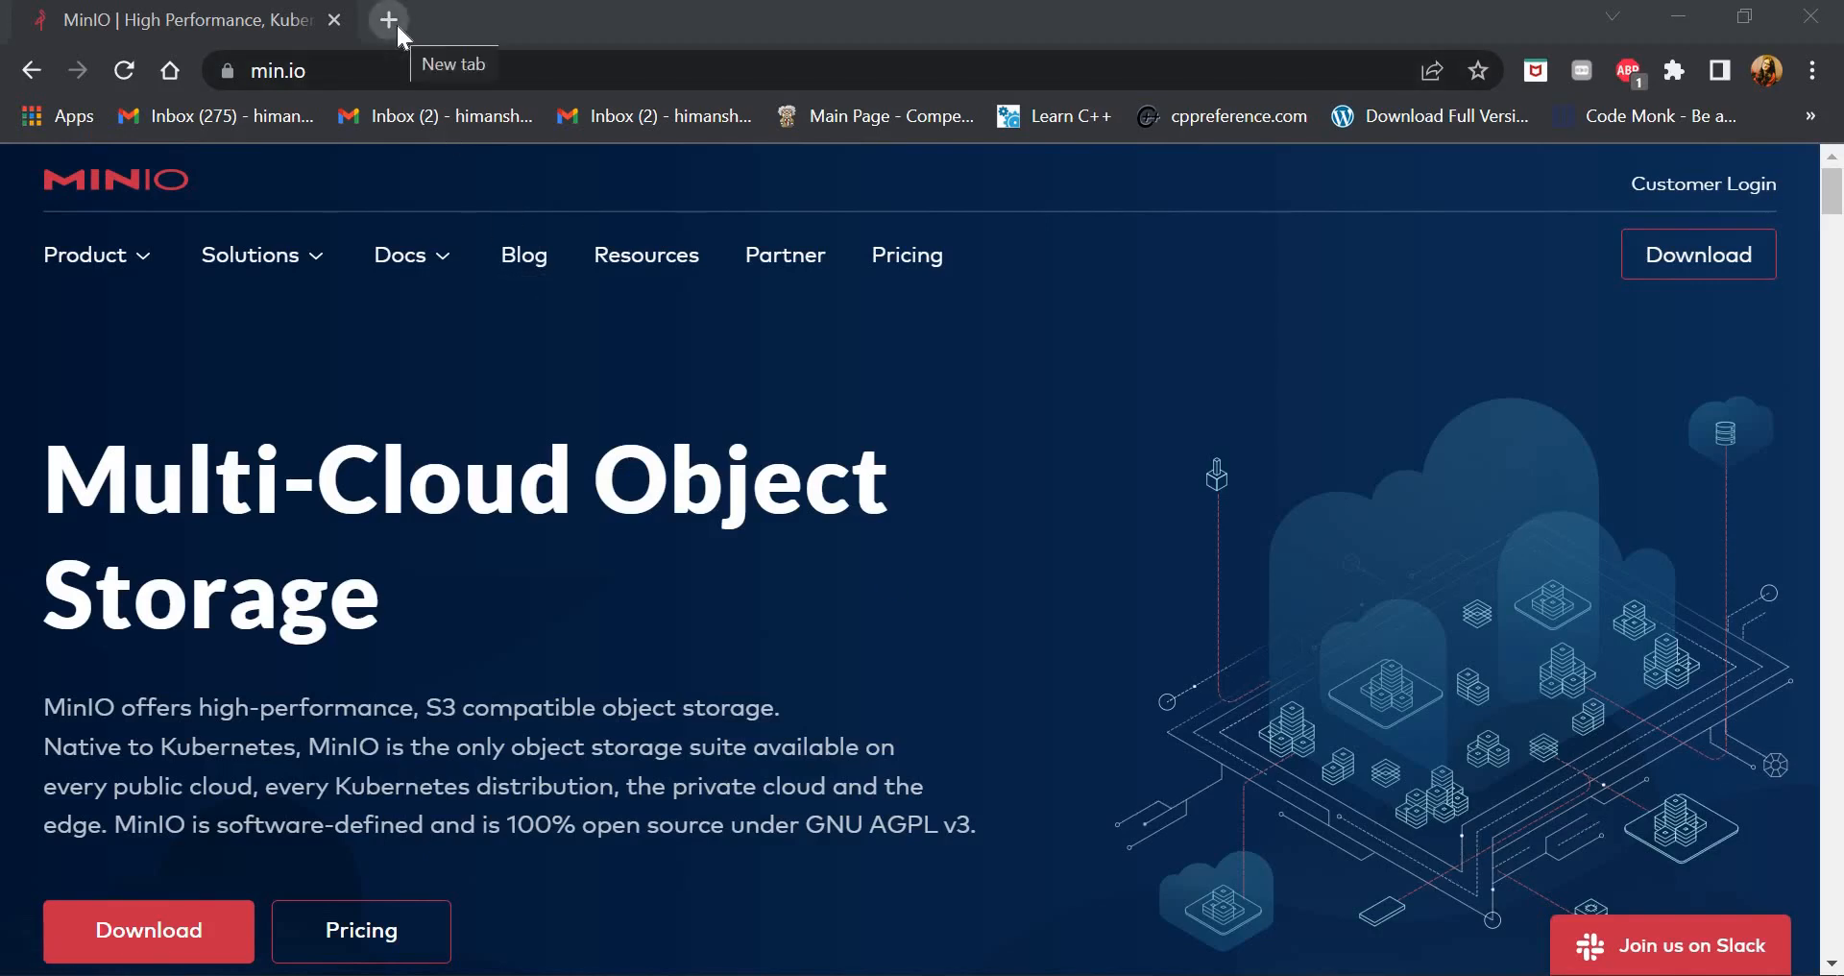
{"action": "mouse_move", "coordinate": [371, 173]}
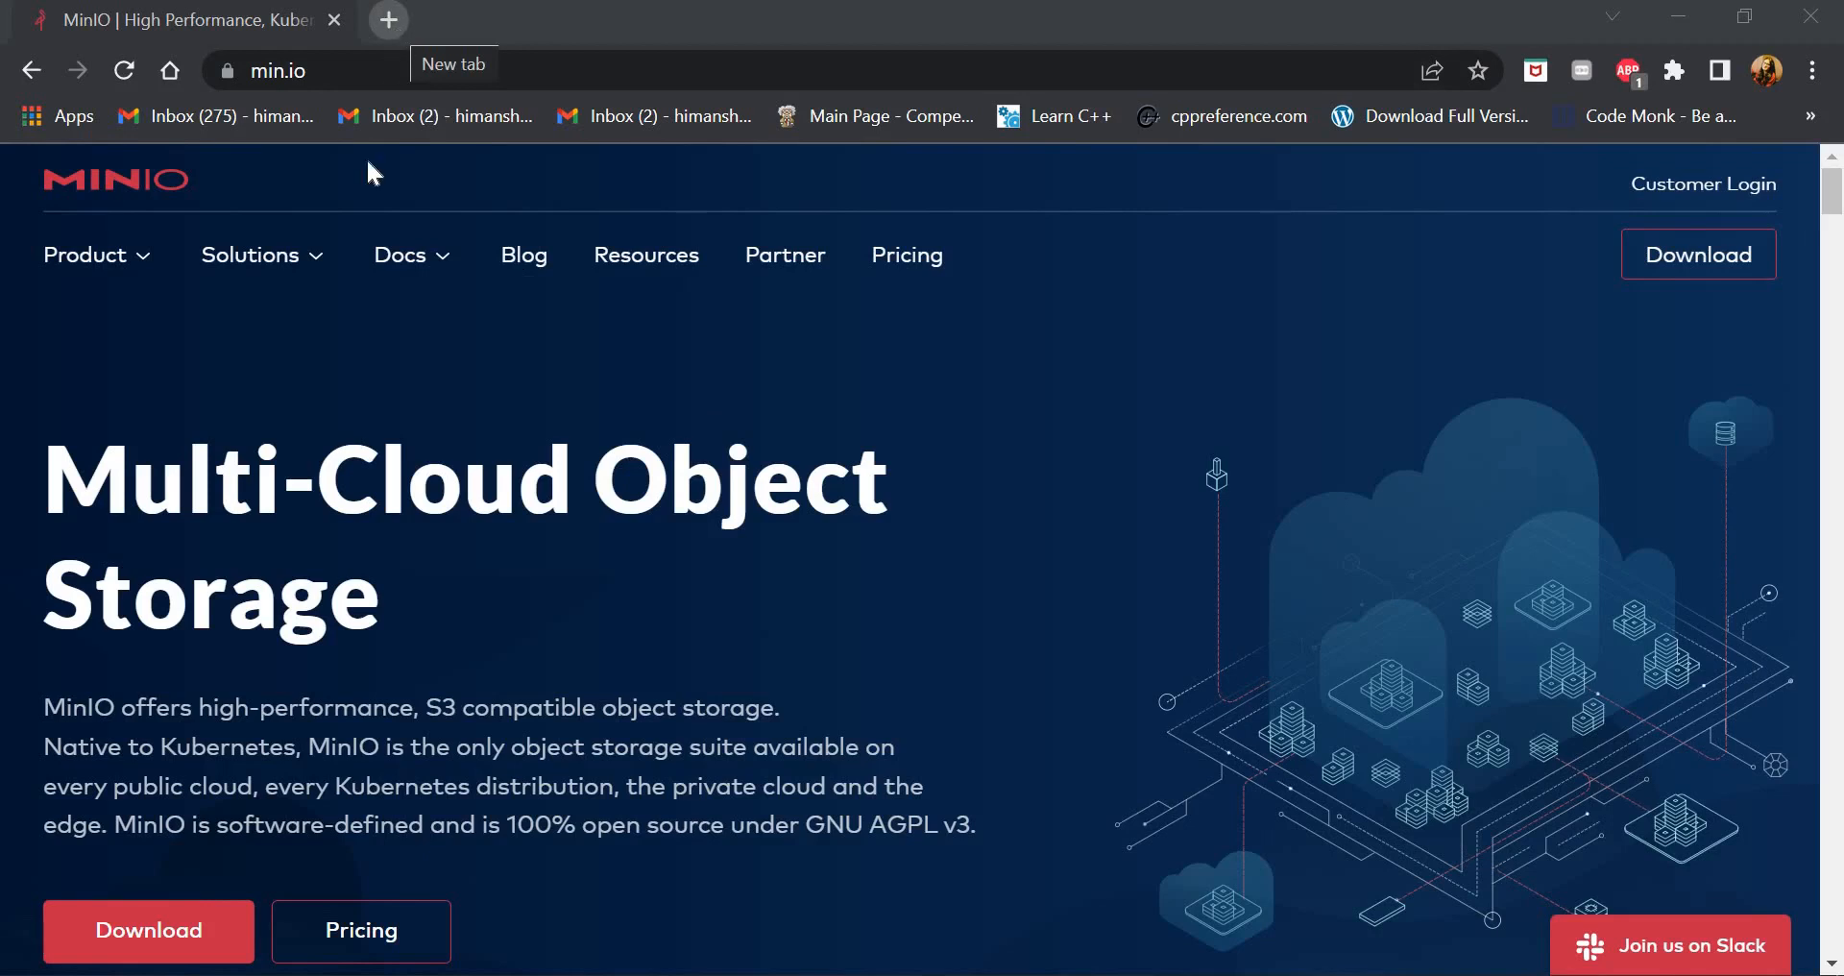
{"action": "mouse_move", "coordinate": [635, 603]}
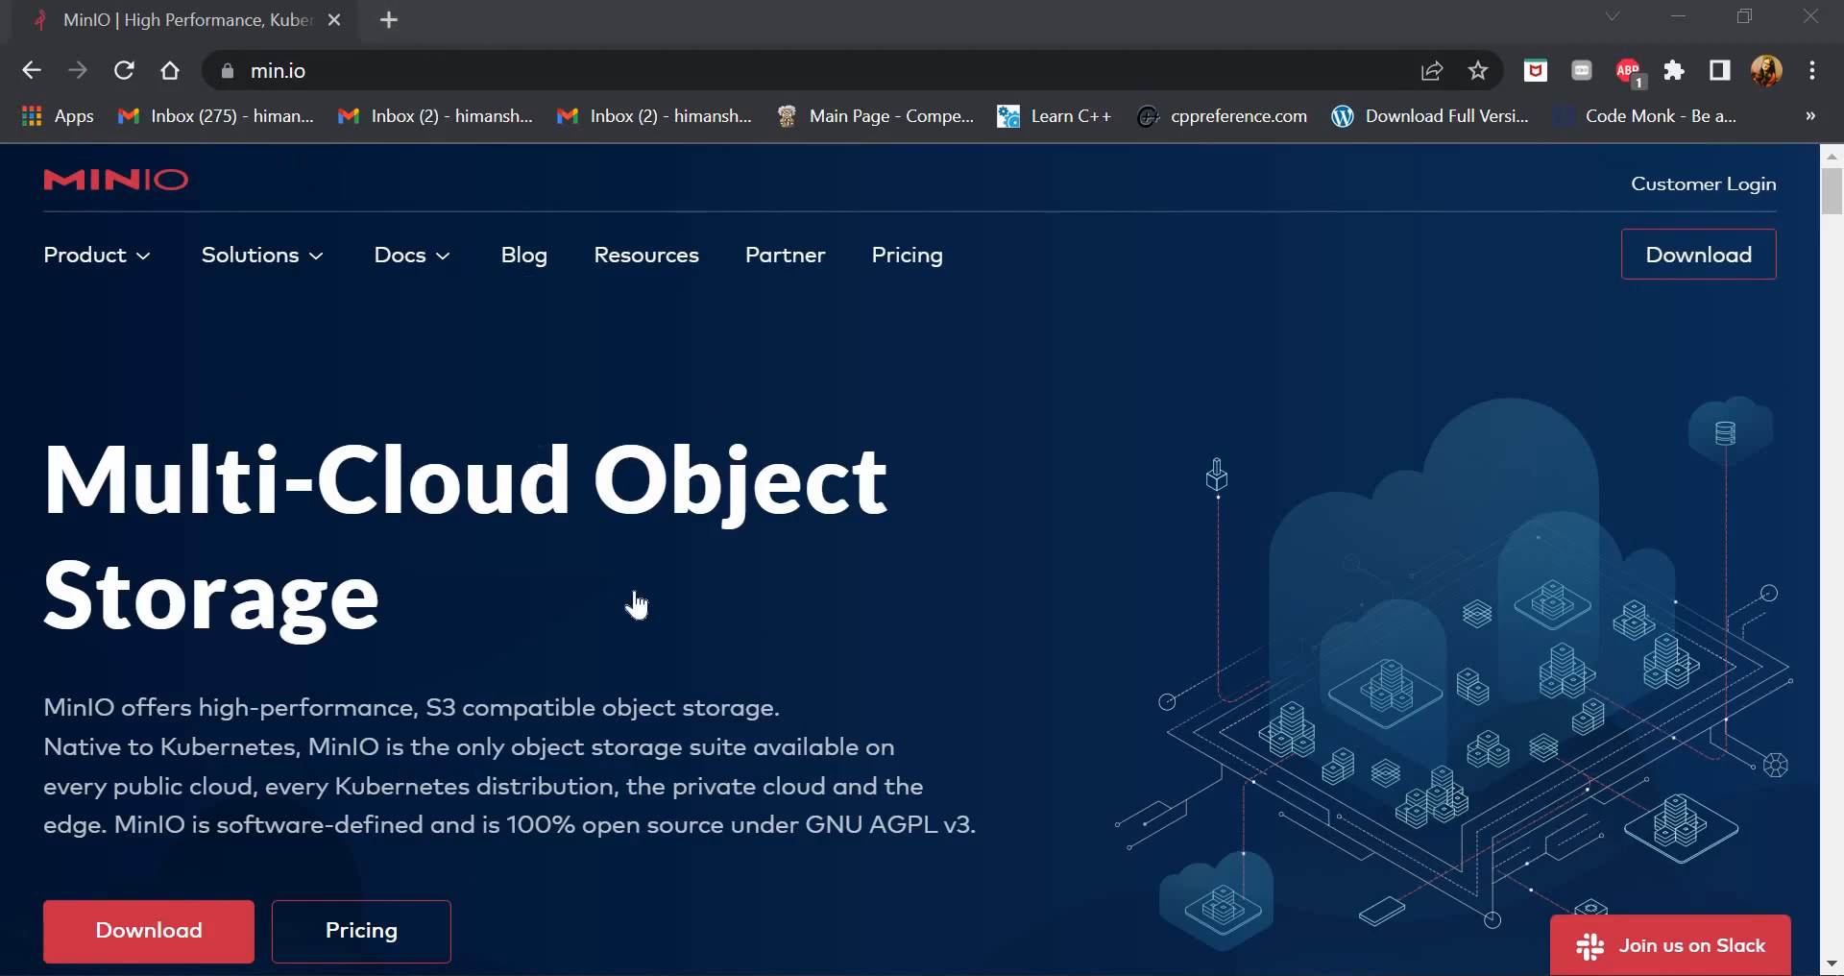
Go to MinIO's download page, choose Windows, and scroll to the server install commands
{"action": "scroll", "scroll_direction": "down", "scroll_amount": 3}
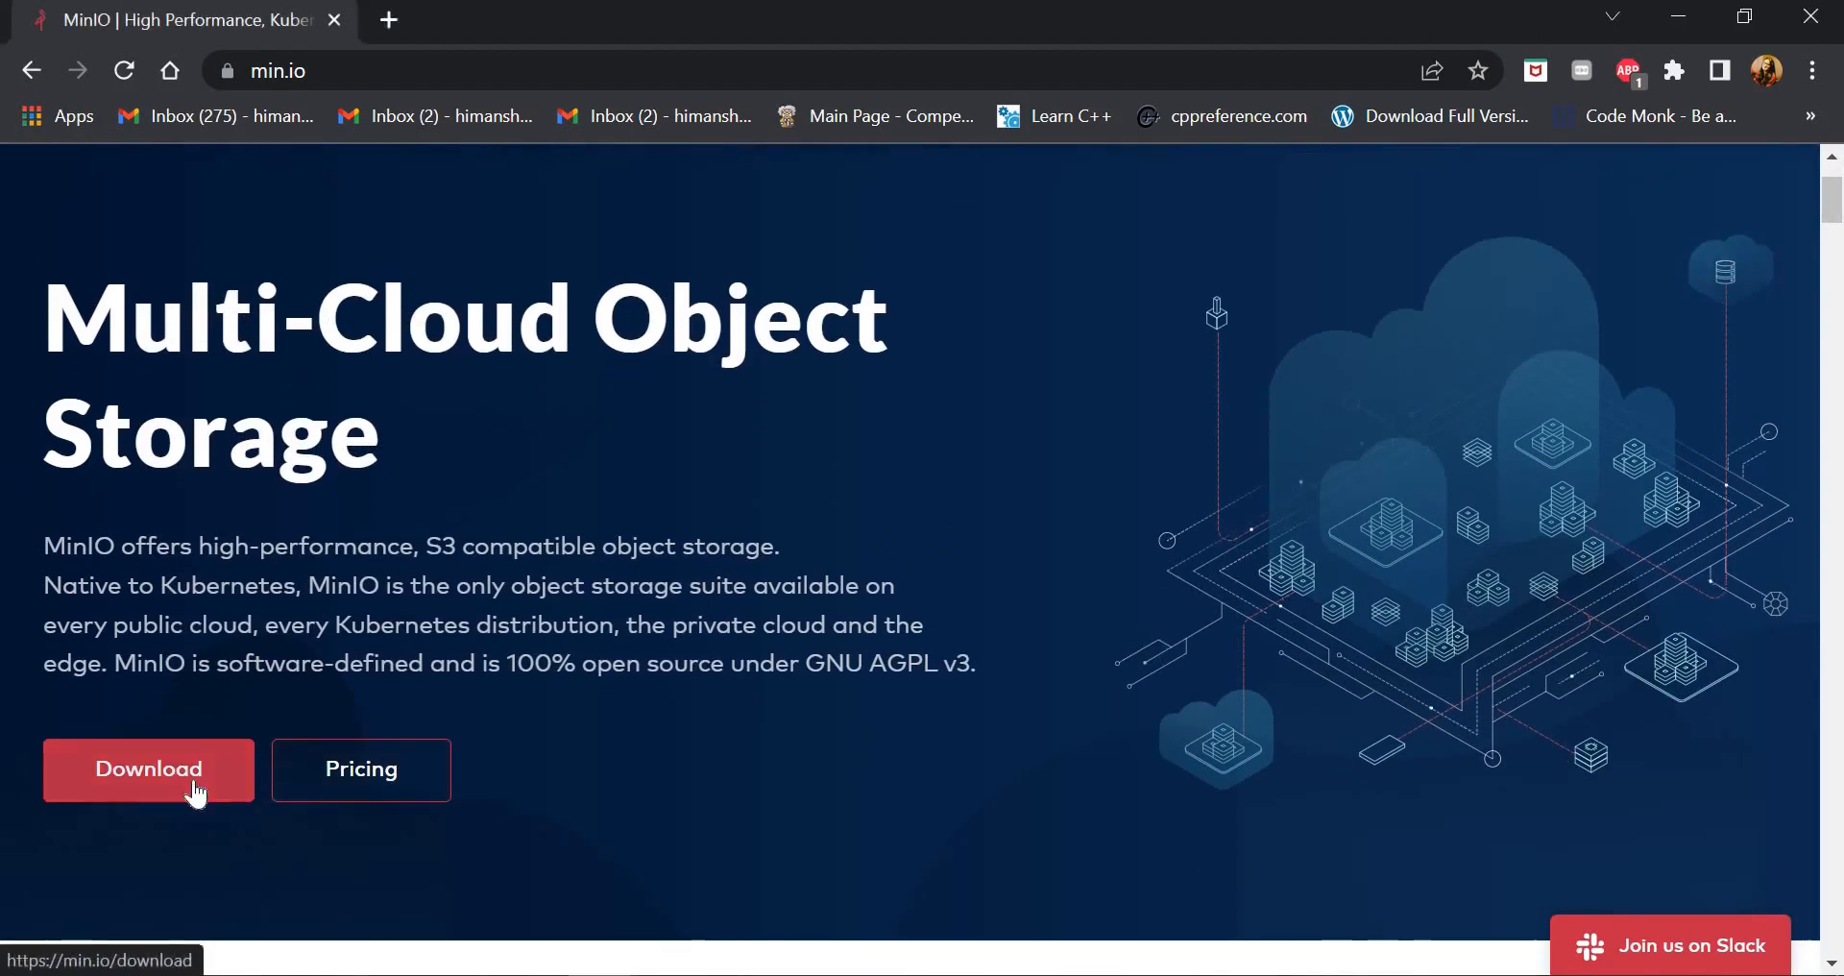
{"action": "left_click", "coordinate": [148, 769]}
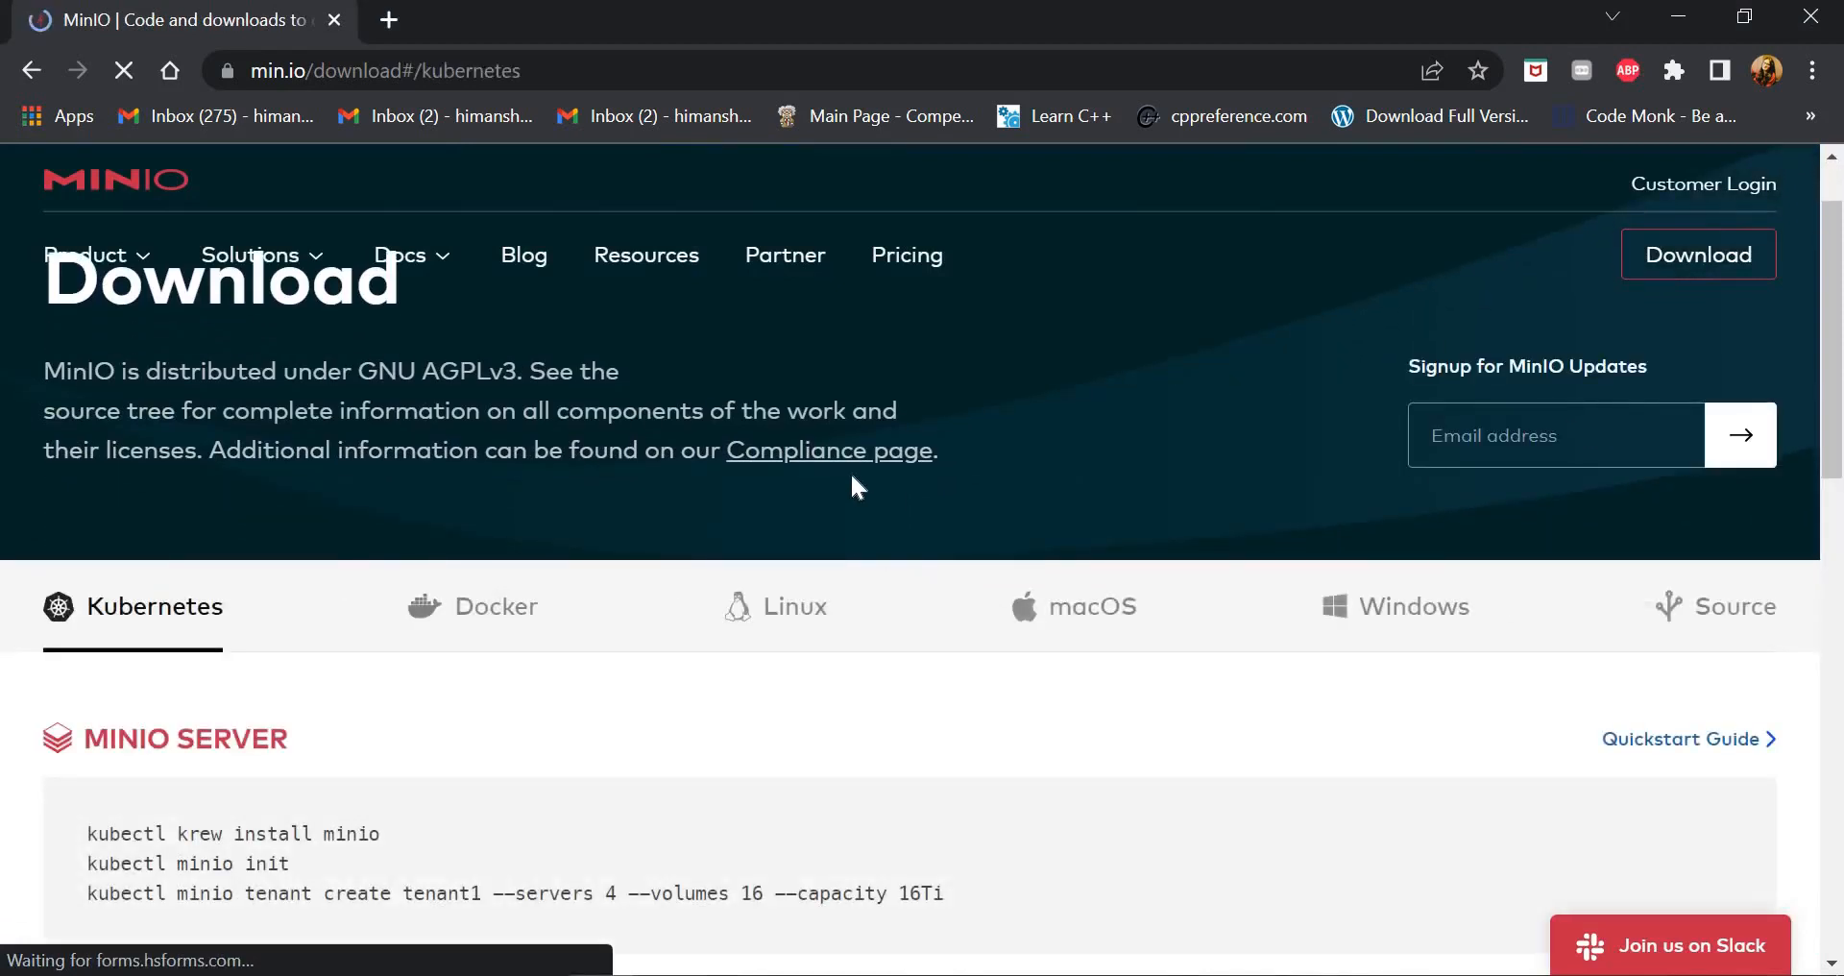
{"action": "scroll", "scroll_direction": "down", "scroll_amount": 3}
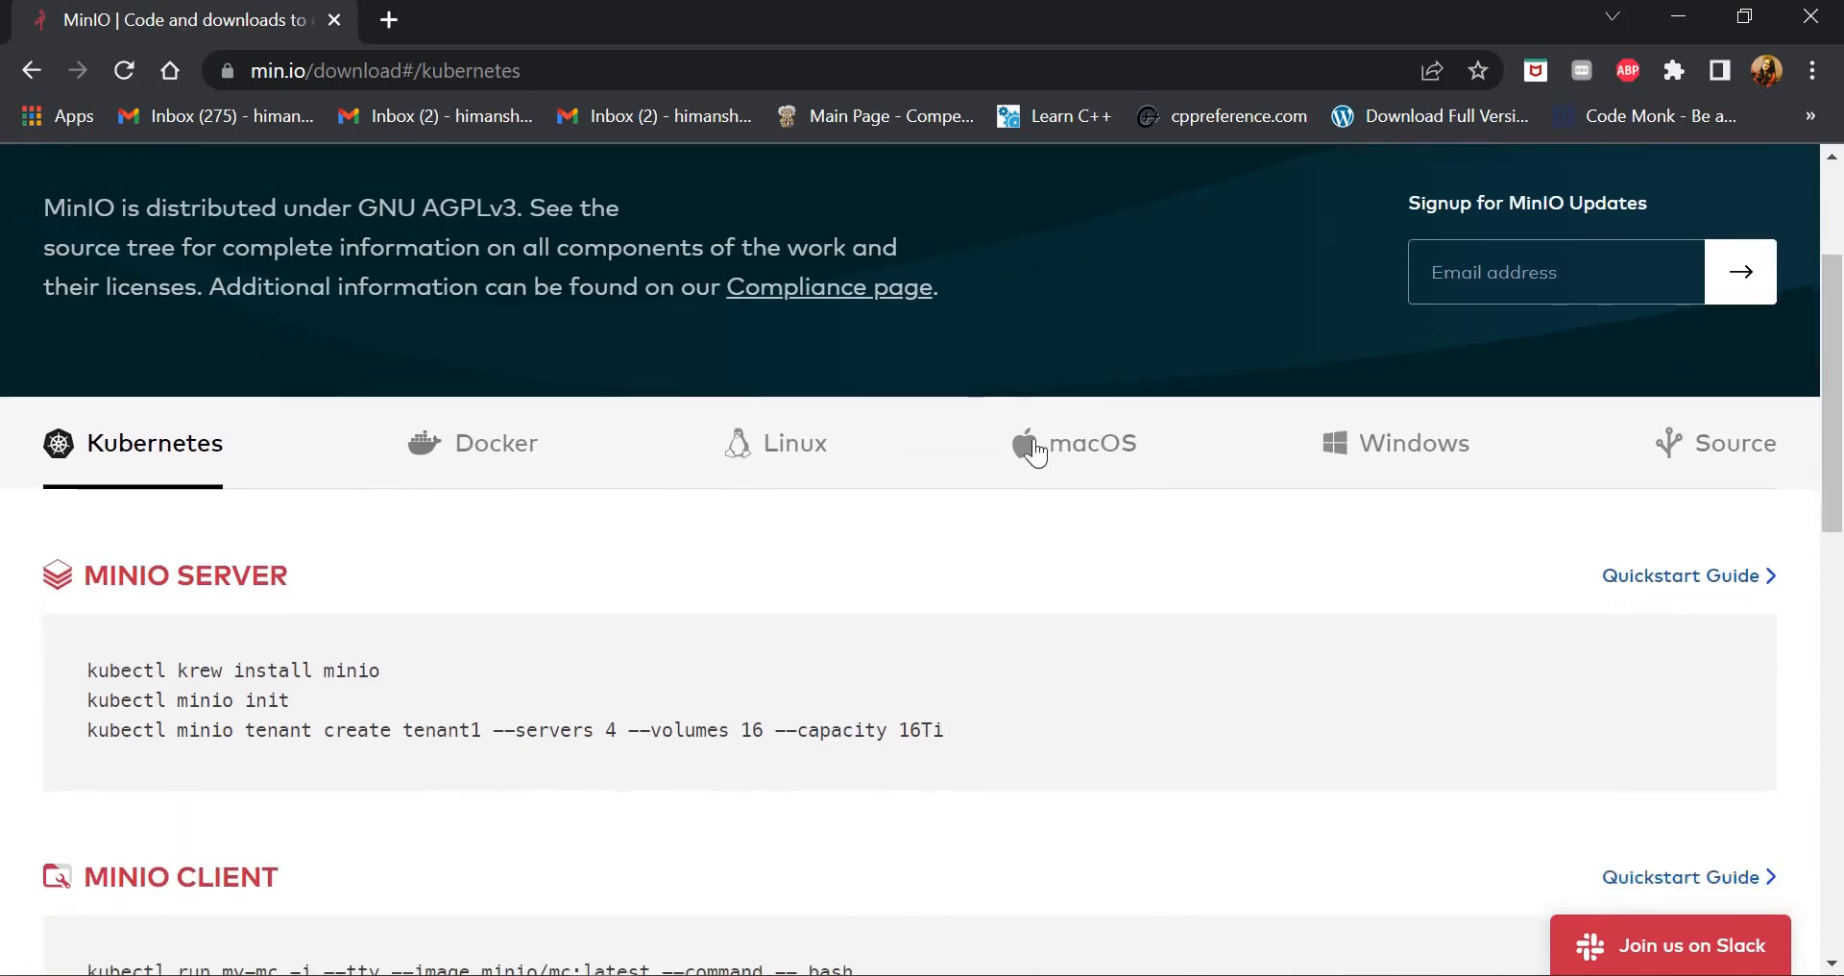
{"action": "left_click", "coordinate": [1395, 443]}
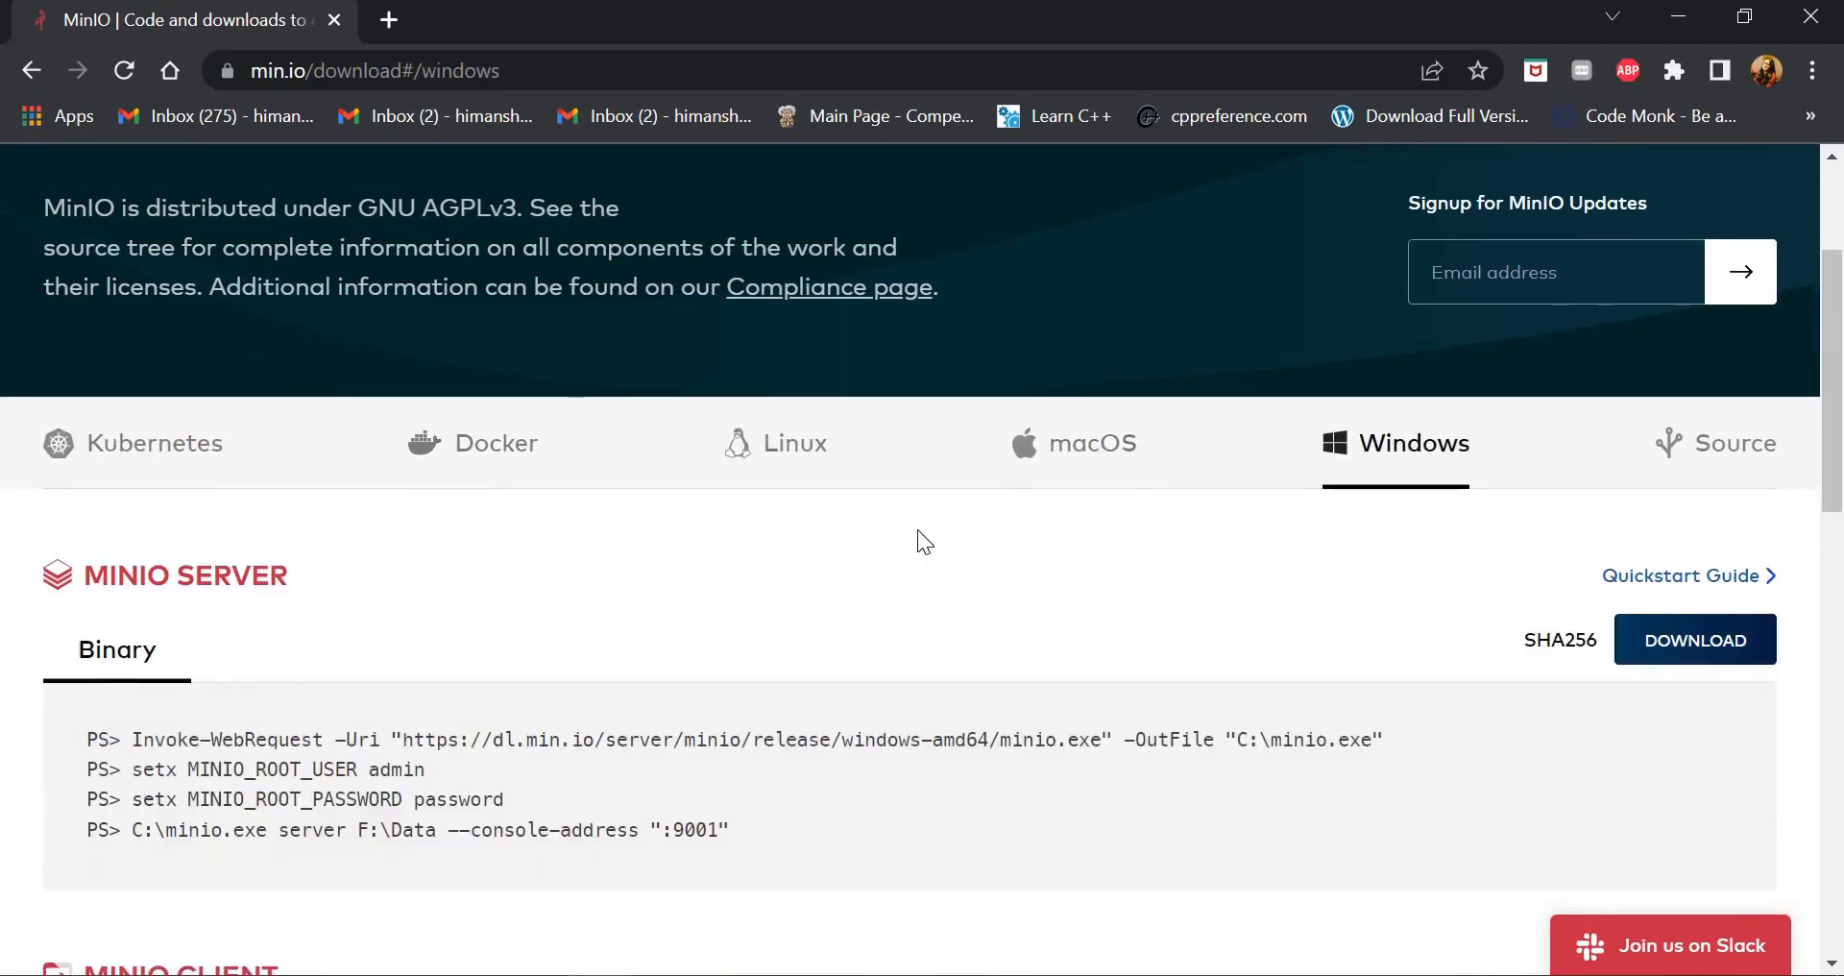
{"action": "scroll", "scroll_direction": "down", "scroll_amount": 3}
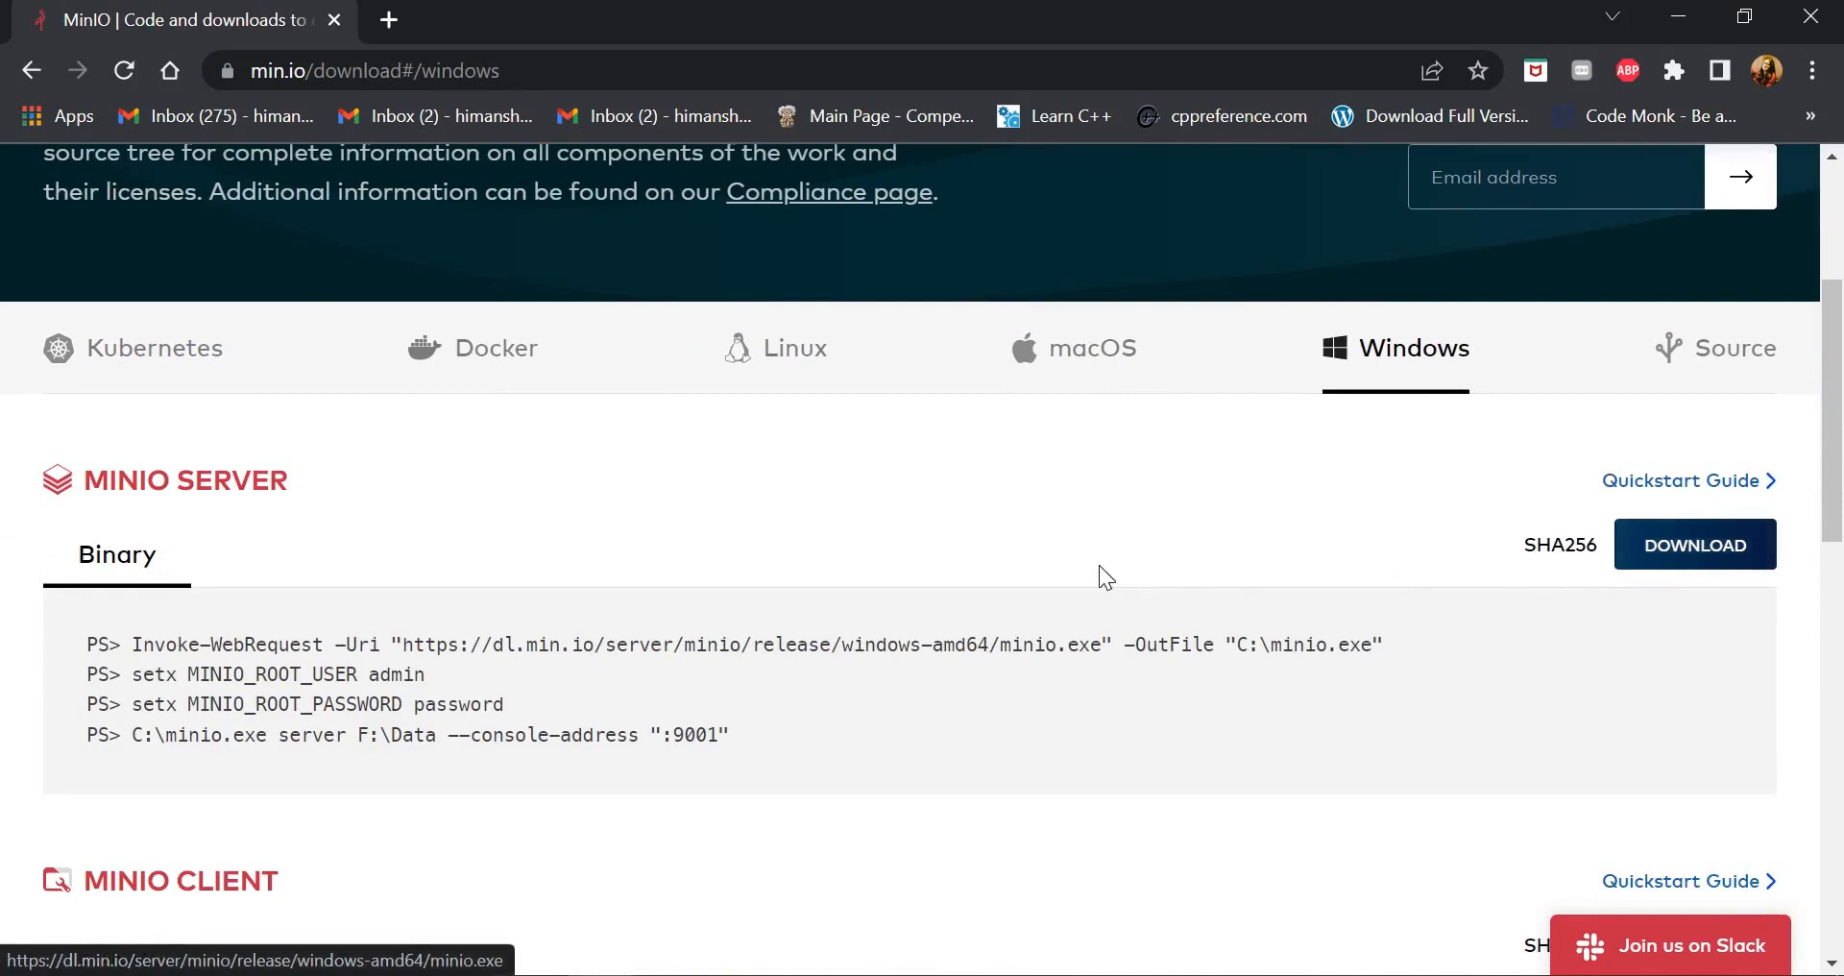
{"action": "scroll", "scroll_direction": "down", "scroll_amount": 3}
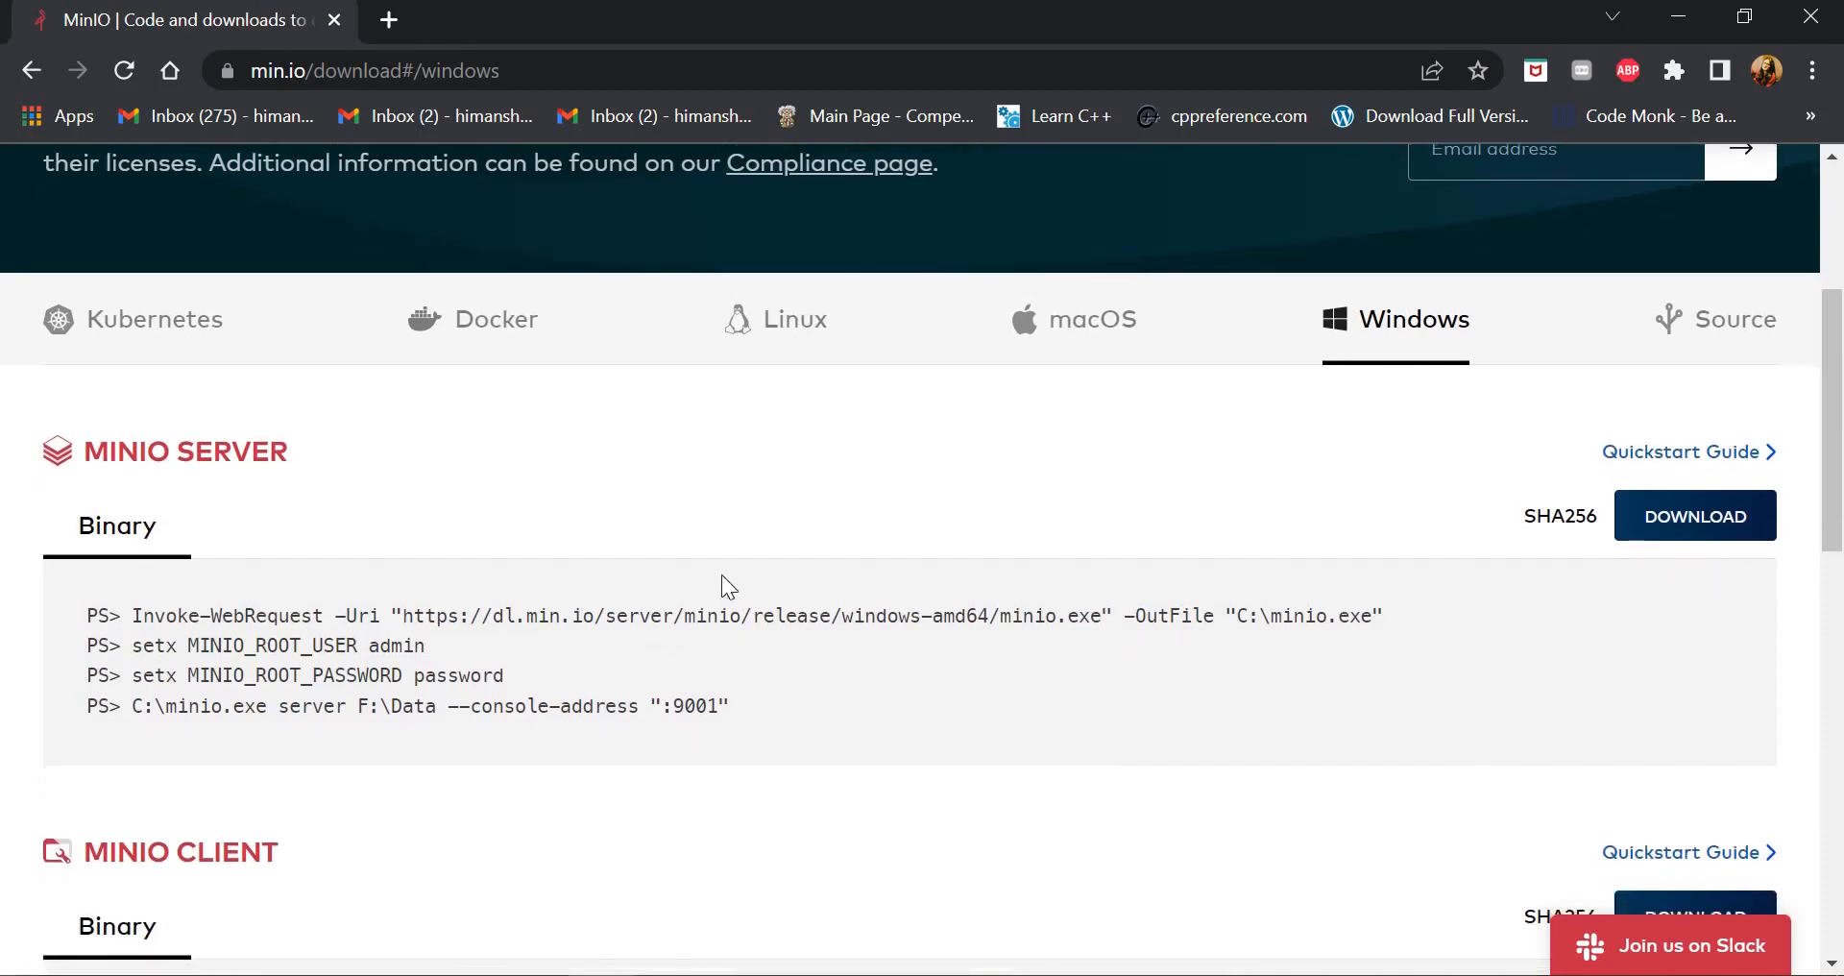
{"action": "scroll", "scroll_direction": "down", "scroll_amount": 3}
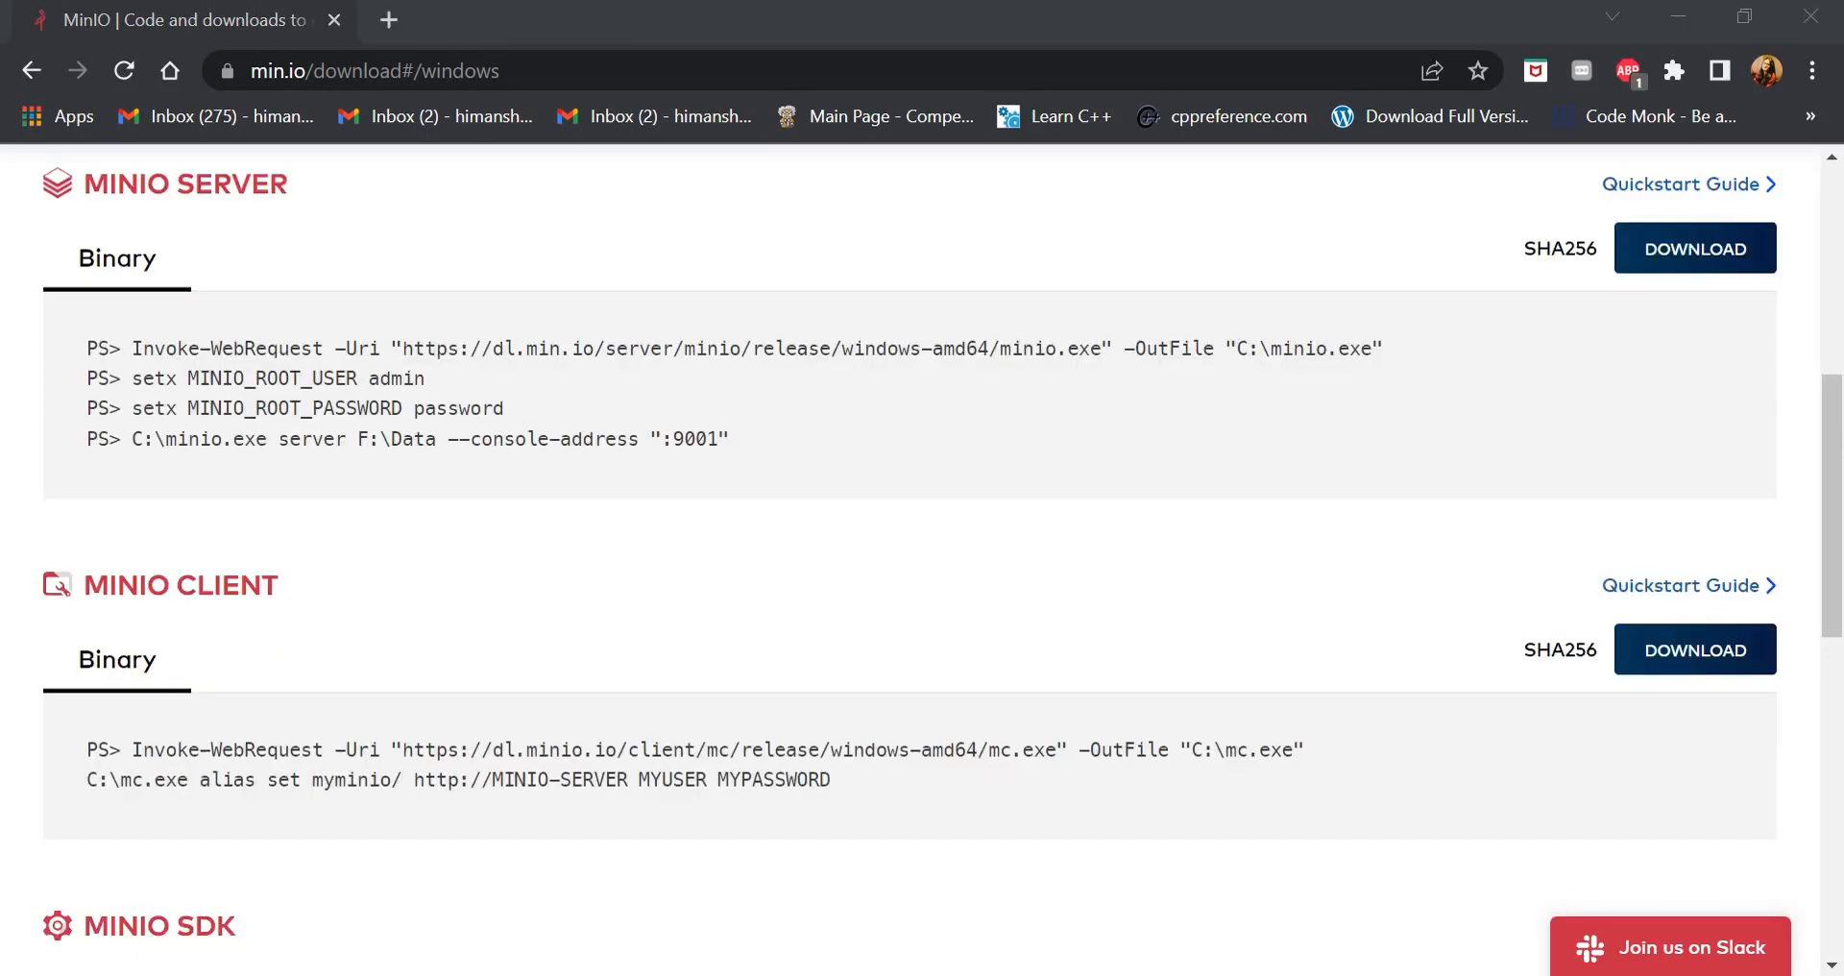
{"action": "mouse_move", "coordinate": [889, 678]}
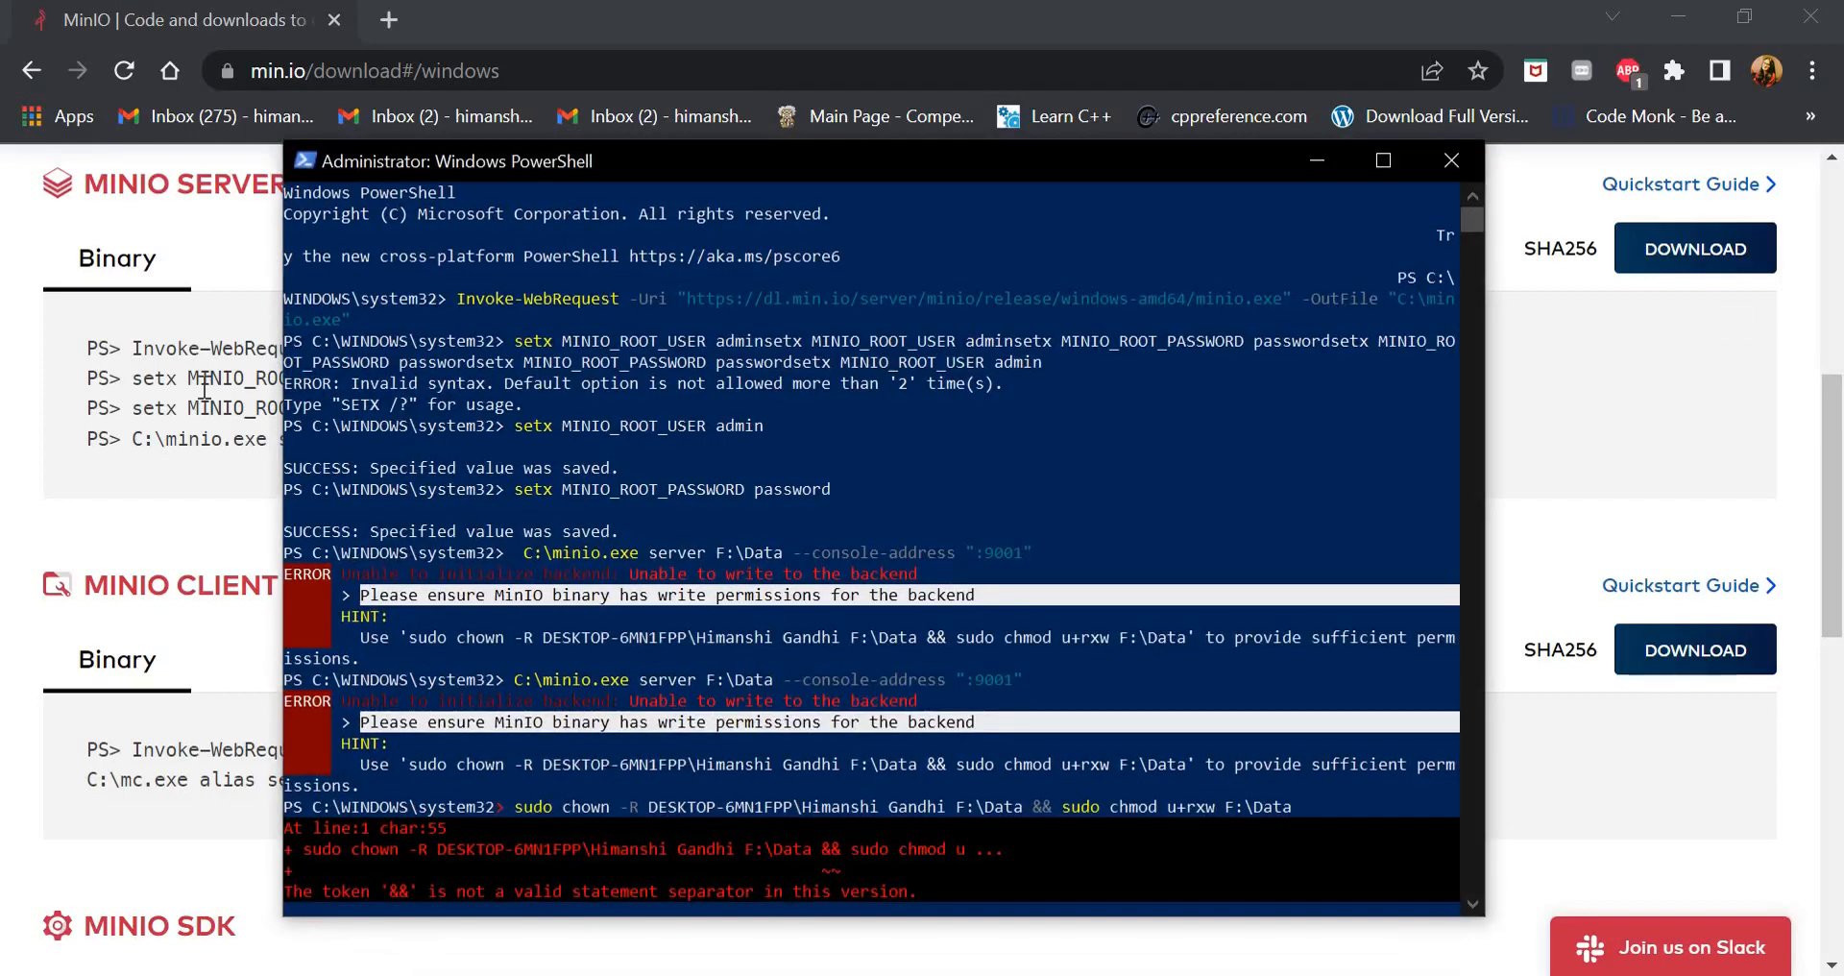
Review the MinIO server start command with C:\Data and console port 9001
{"action": "left_click", "coordinate": [1451, 161]}
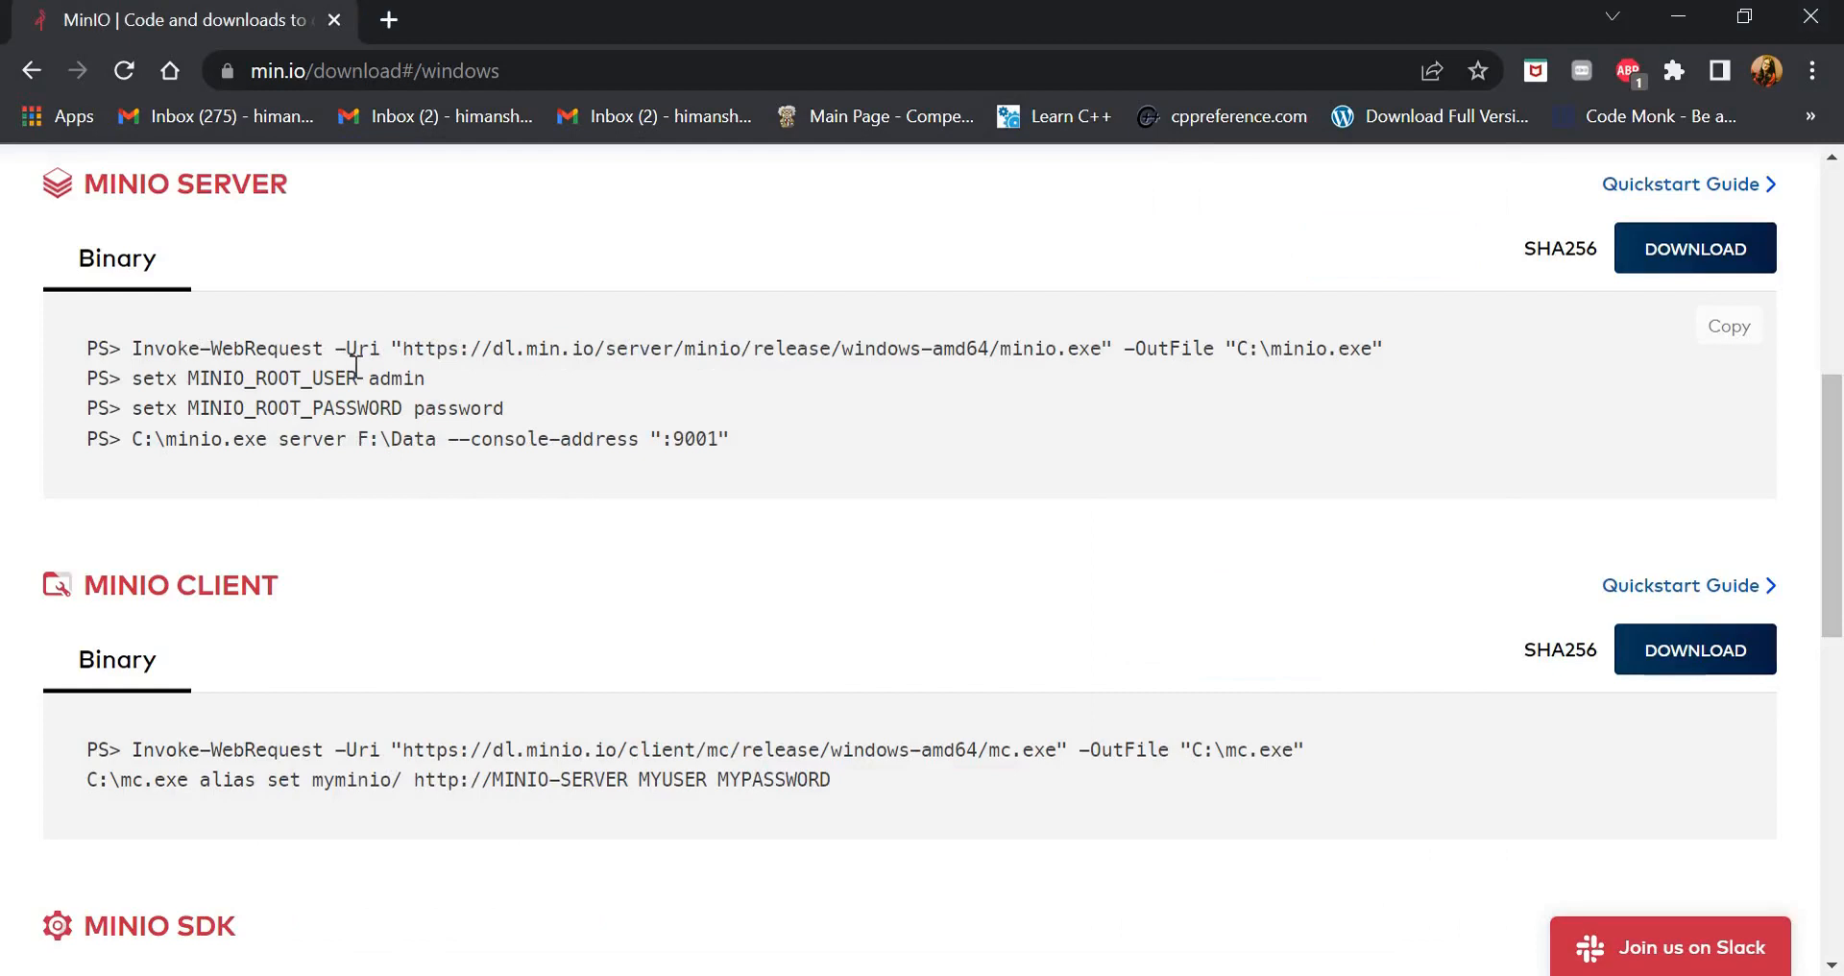
{"action": "mouse_move", "coordinate": [368, 408]}
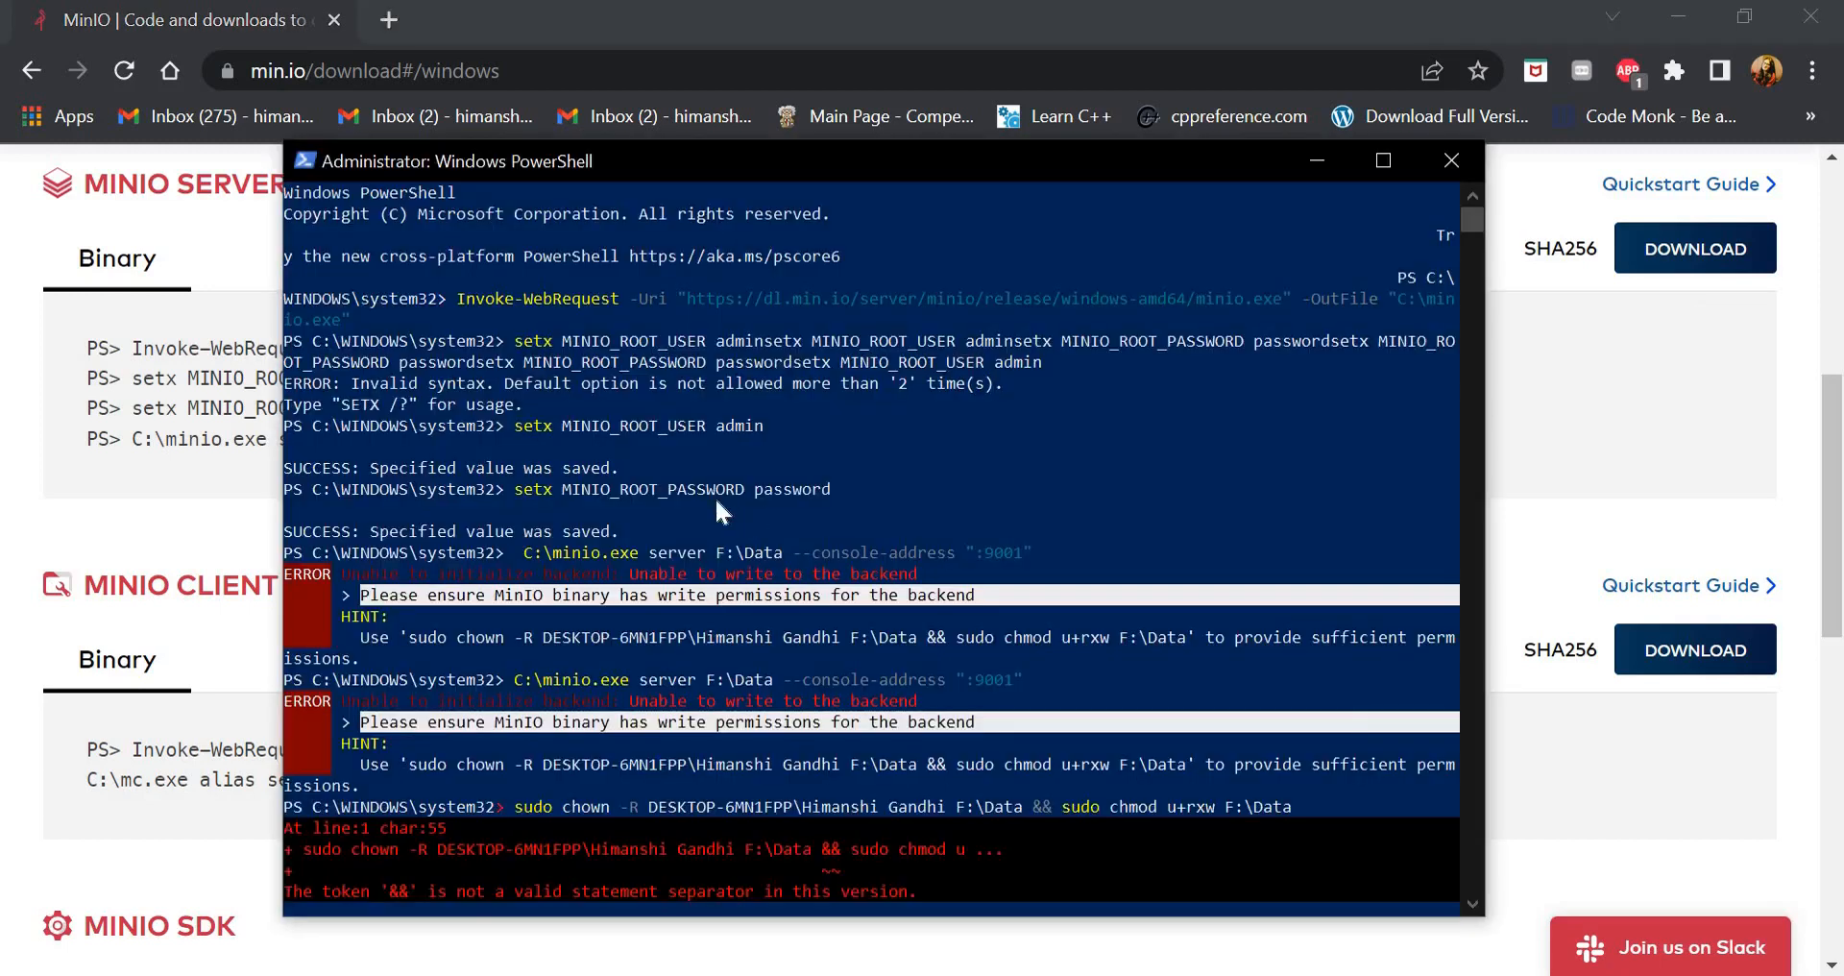
{"action": "mouse_move", "coordinate": [337, 518]}
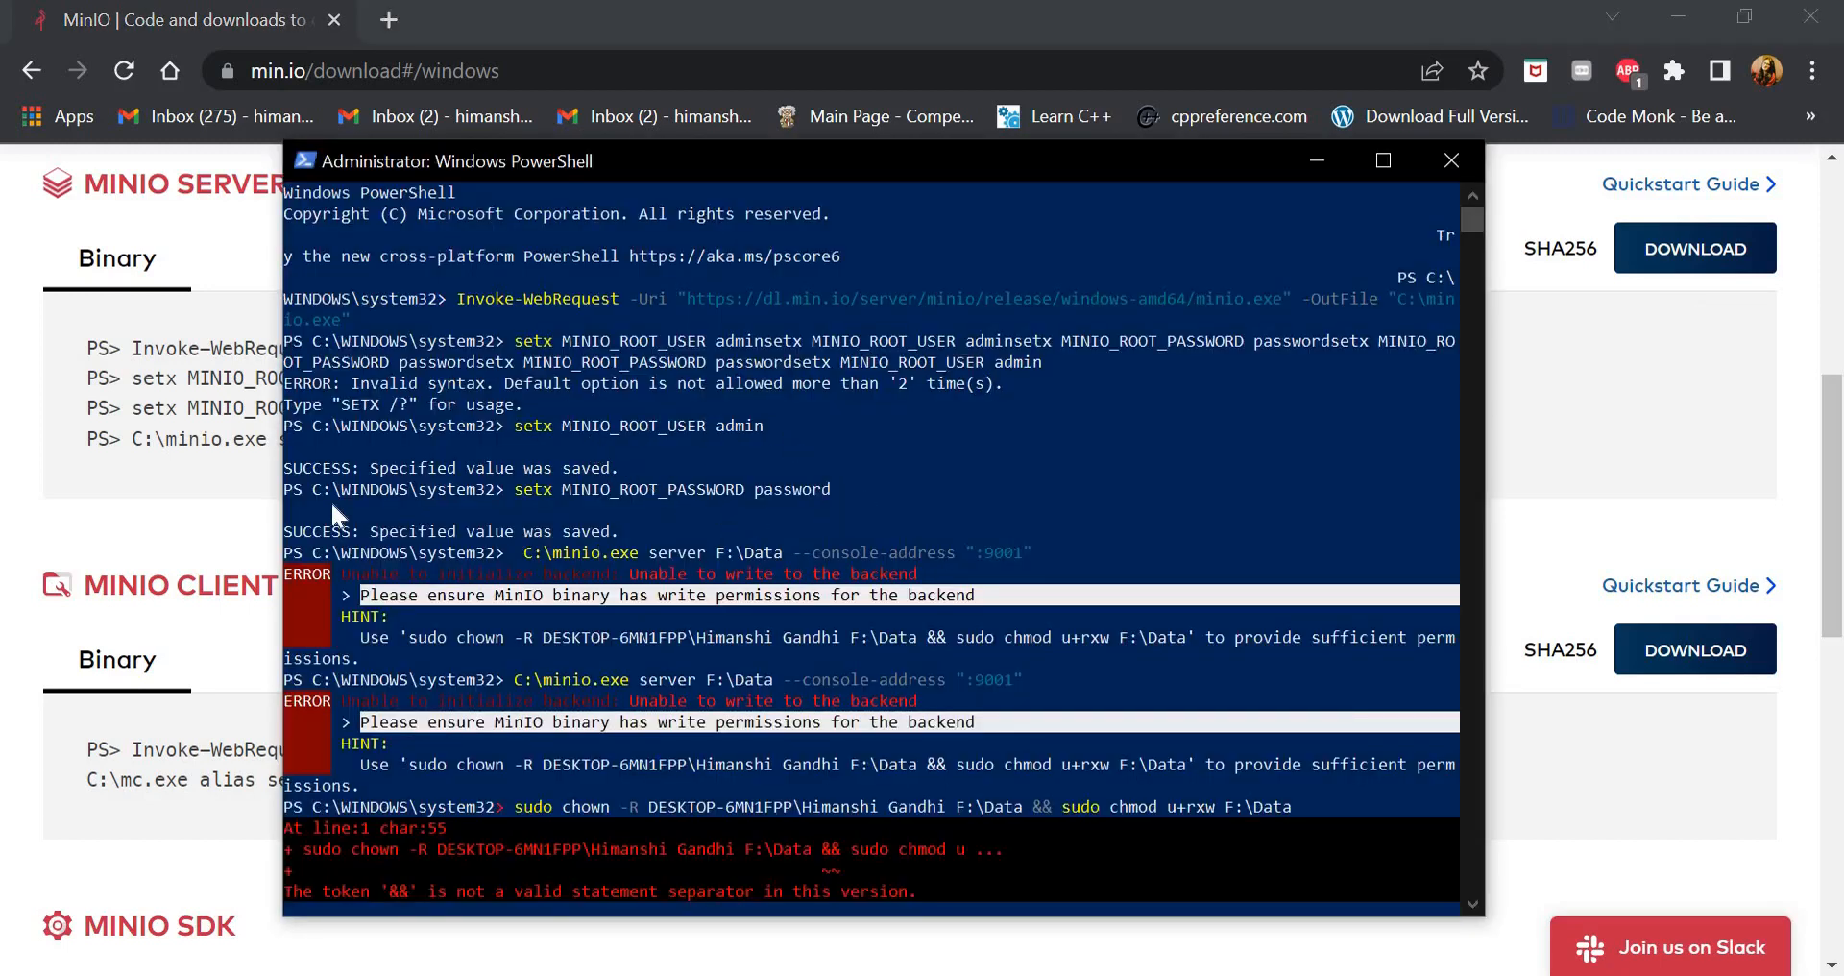
{"action": "left_click", "coordinate": [1451, 161]}
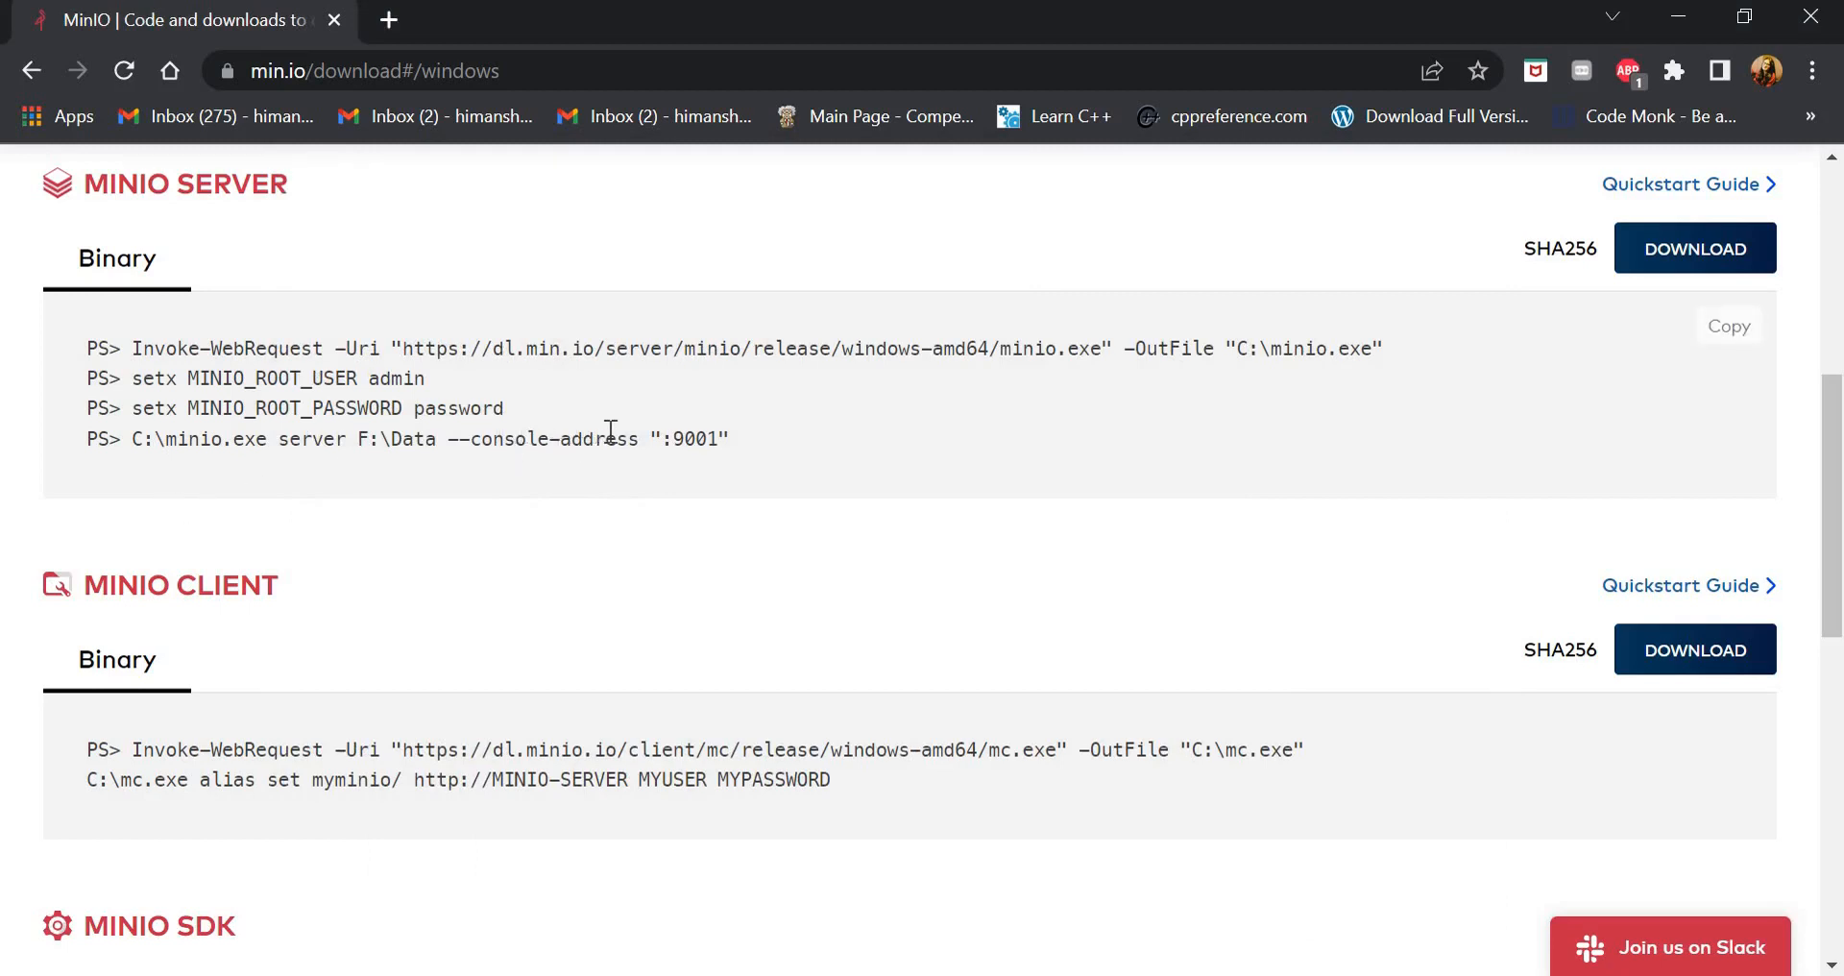
{"action": "mouse_move", "coordinate": [674, 439]}
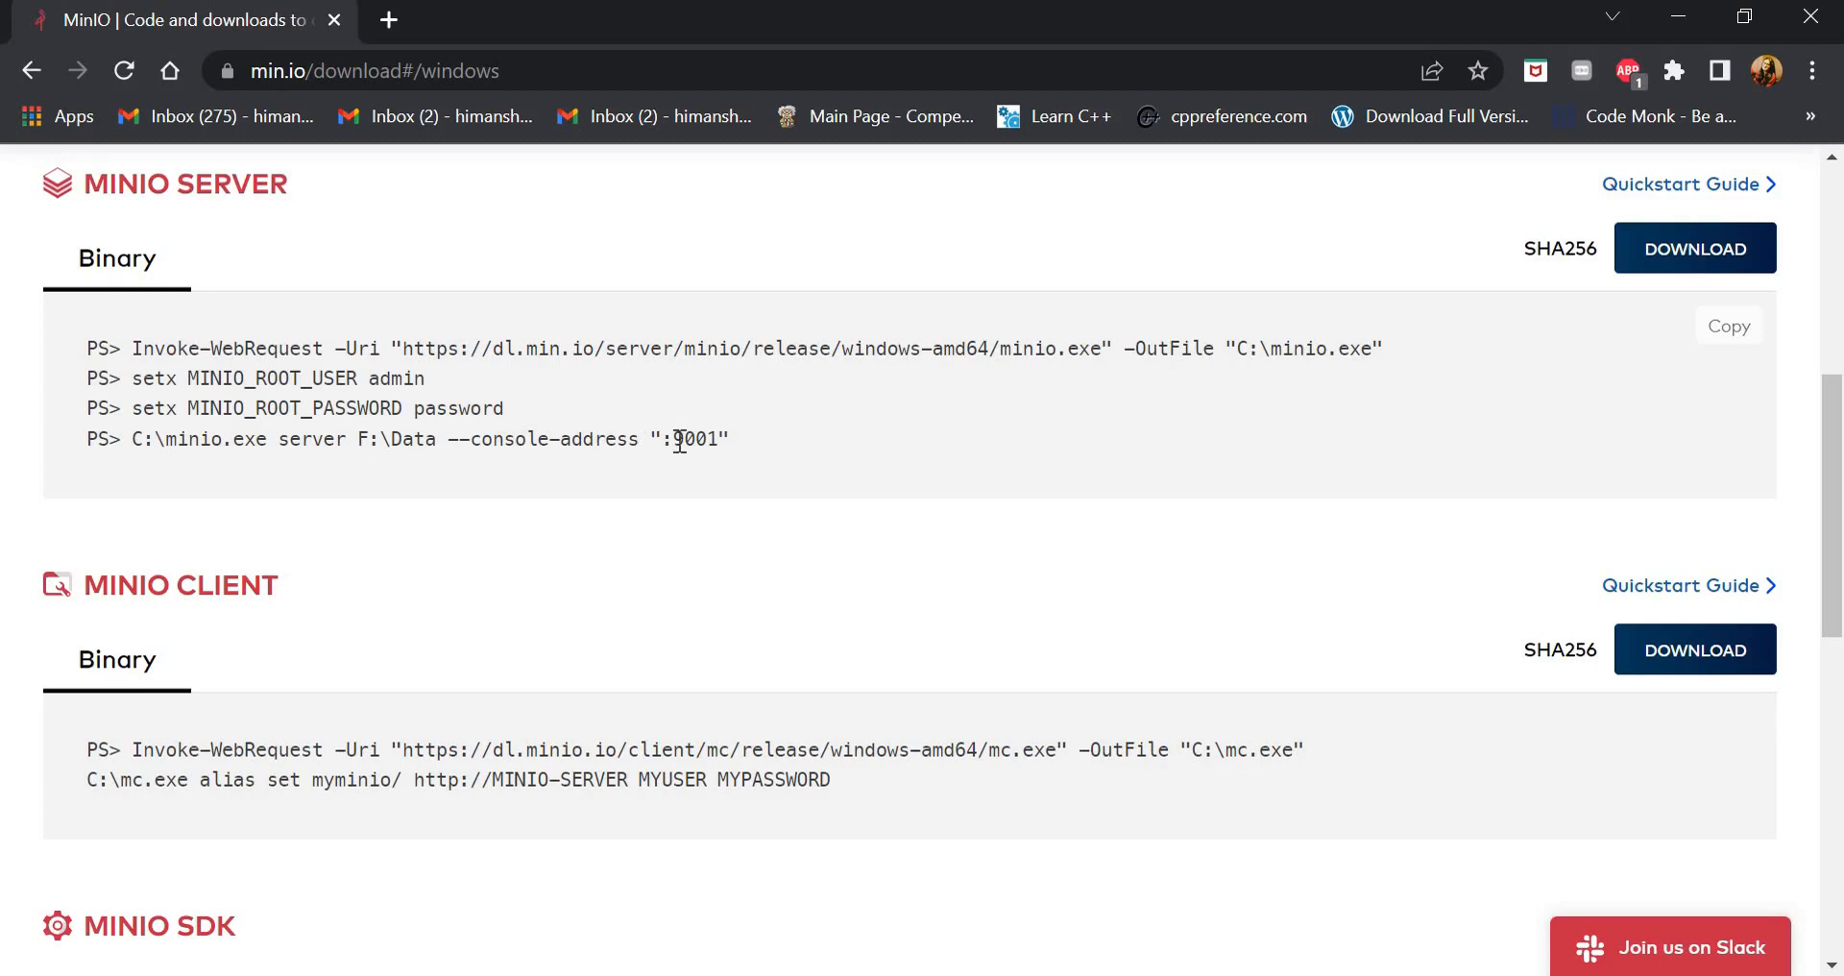
{"action": "mouse_move", "coordinate": [323, 857]}
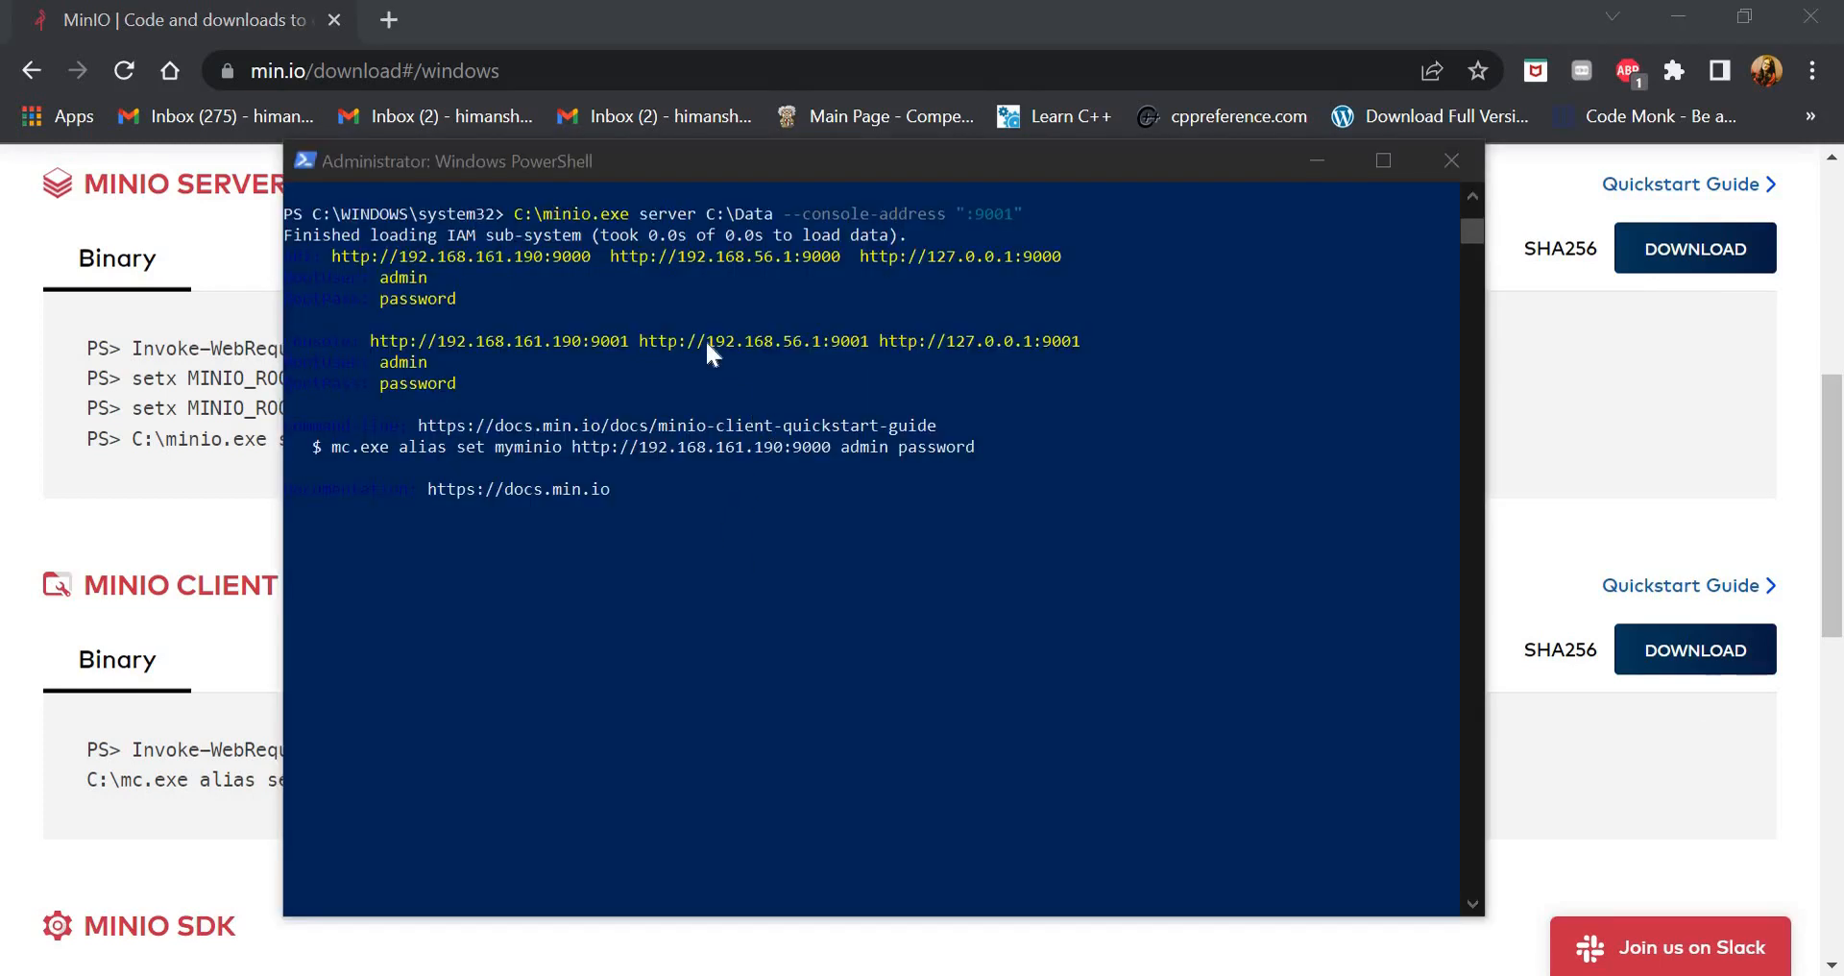
{"action": "mouse_move", "coordinate": [870, 267]}
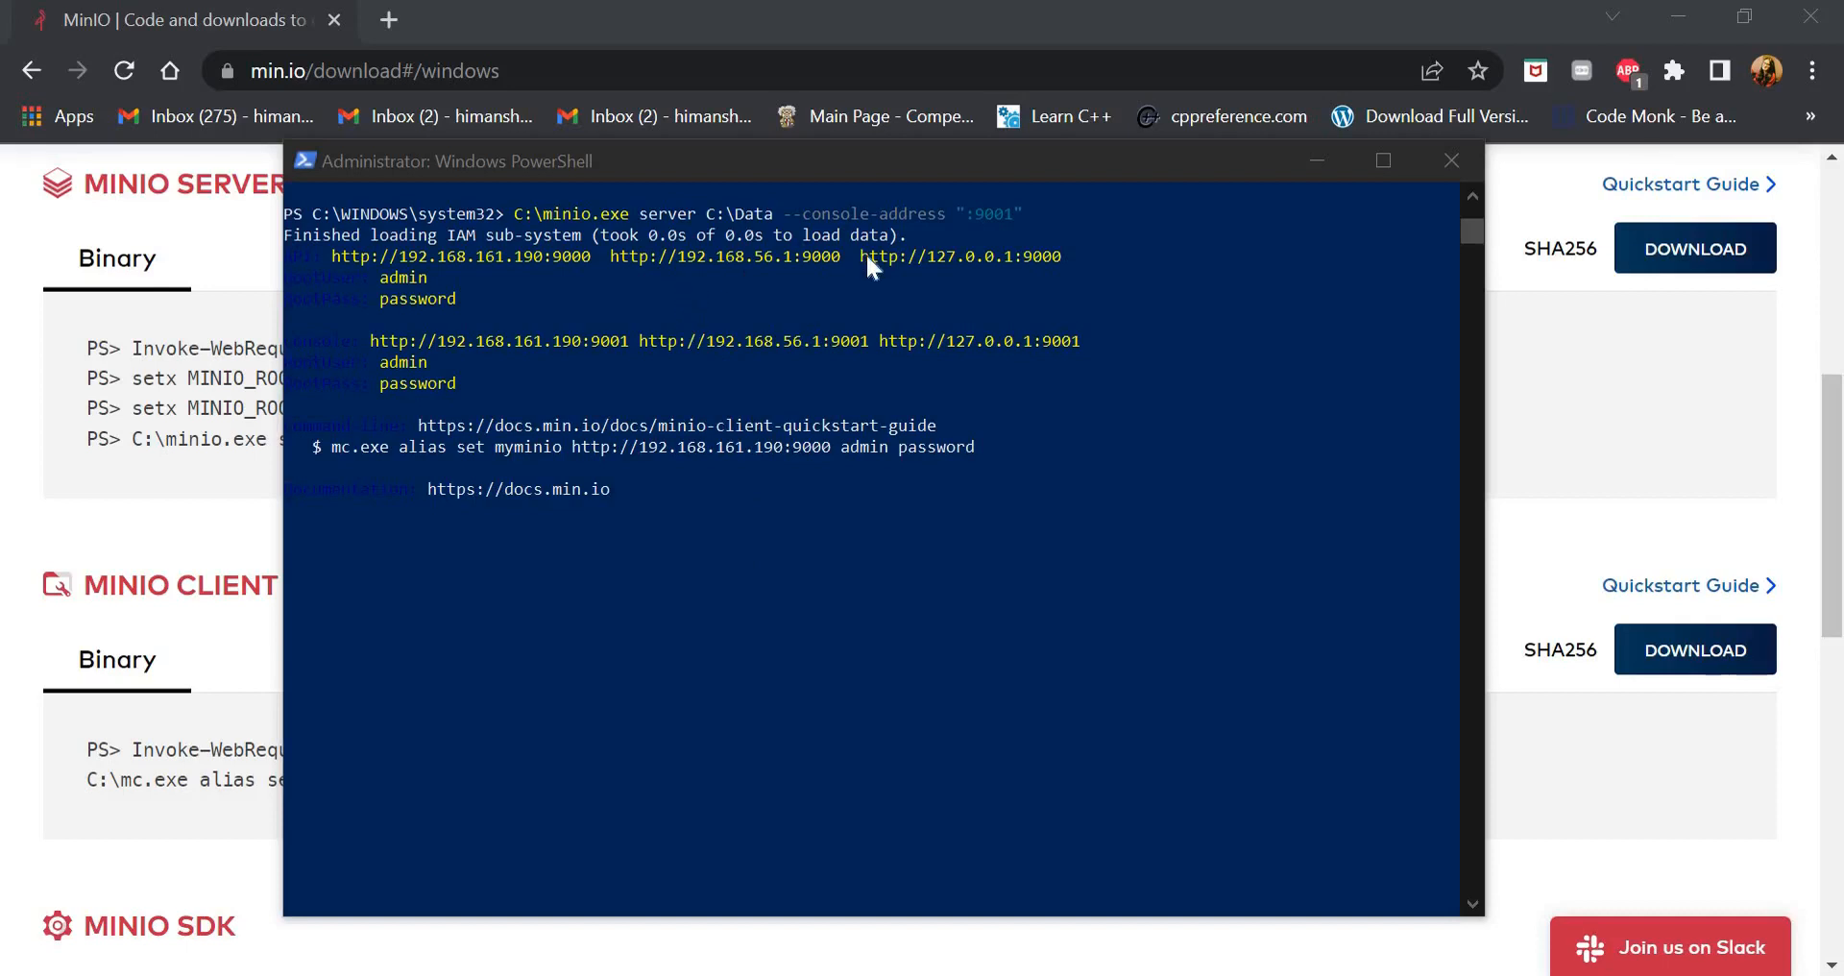
{"action": "mouse_move", "coordinate": [931, 274]}
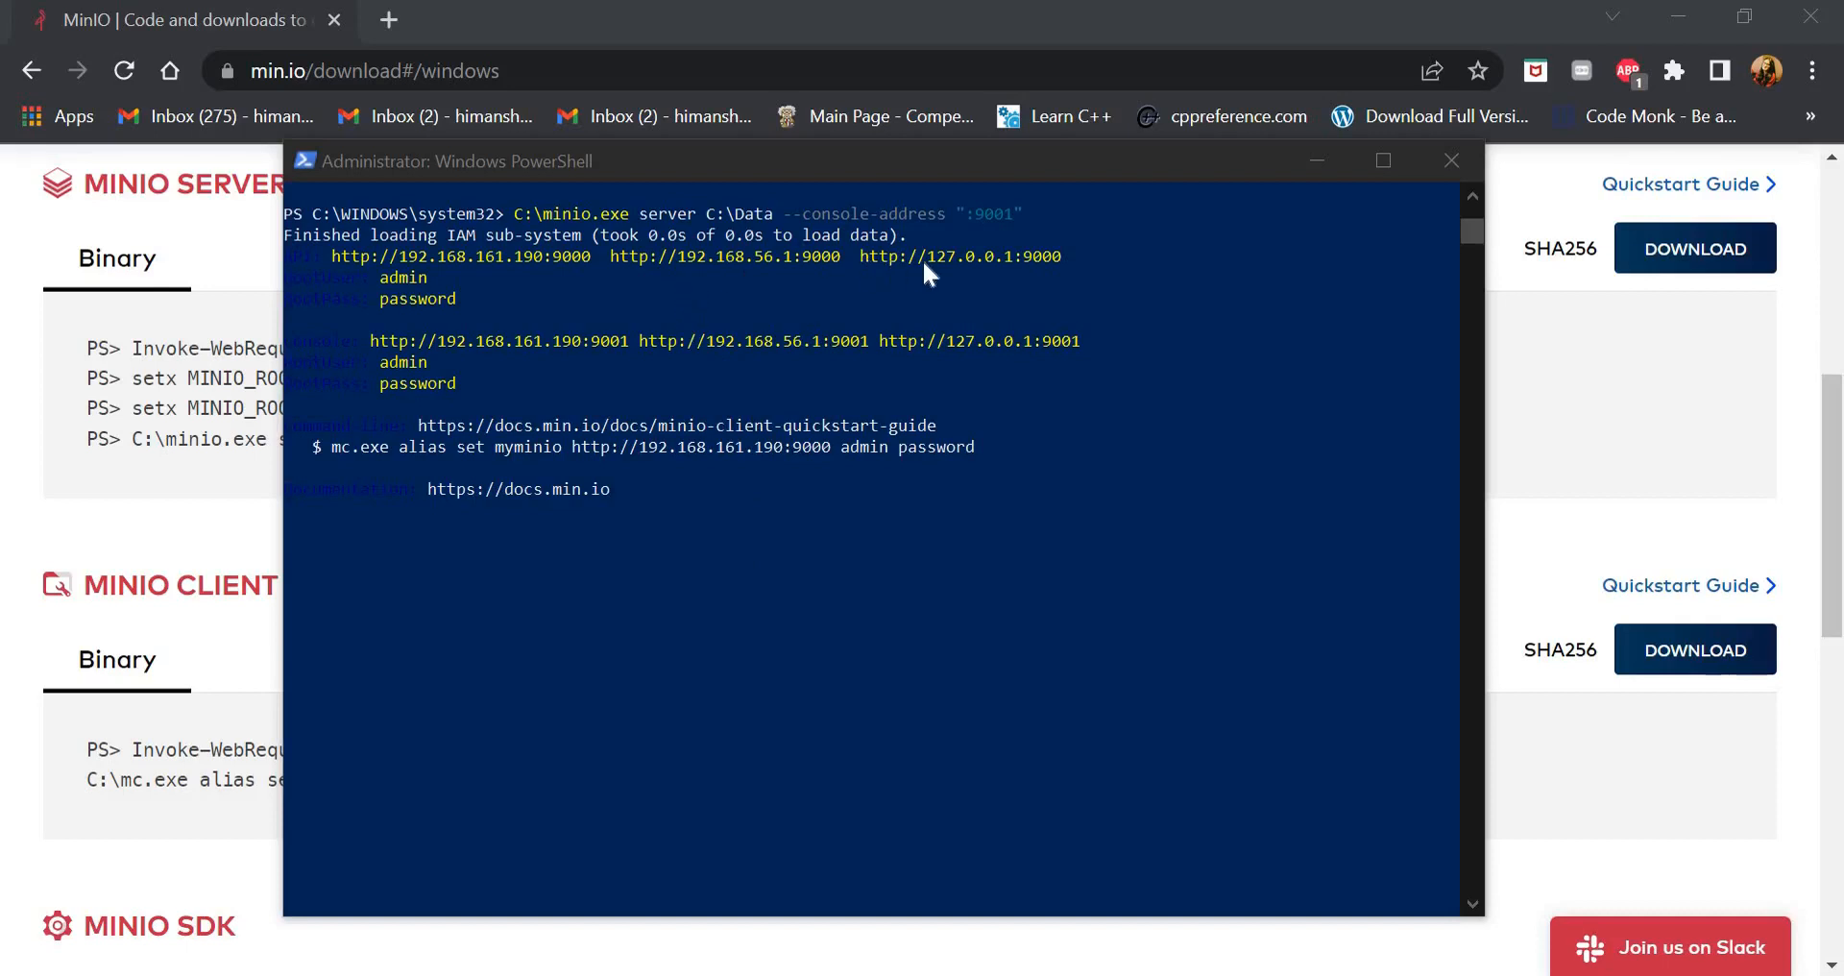
{"action": "mouse_move", "coordinate": [934, 283]}
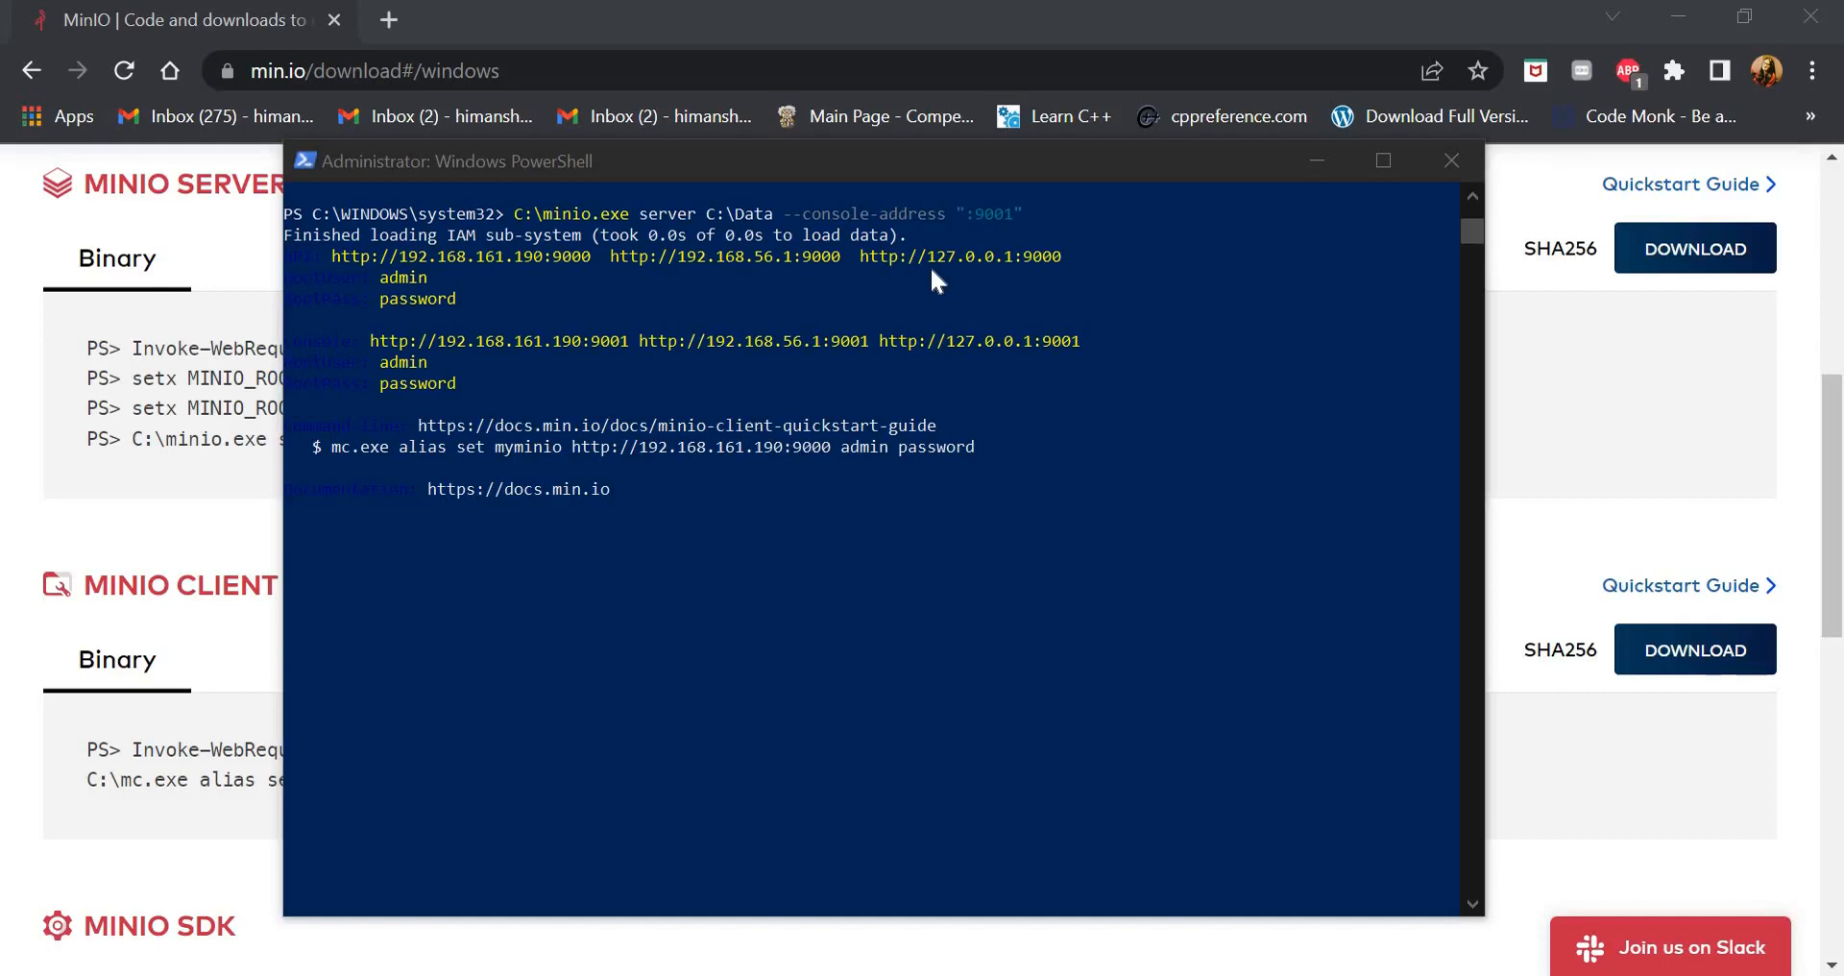
{"action": "mouse_move", "coordinate": [910, 279]}
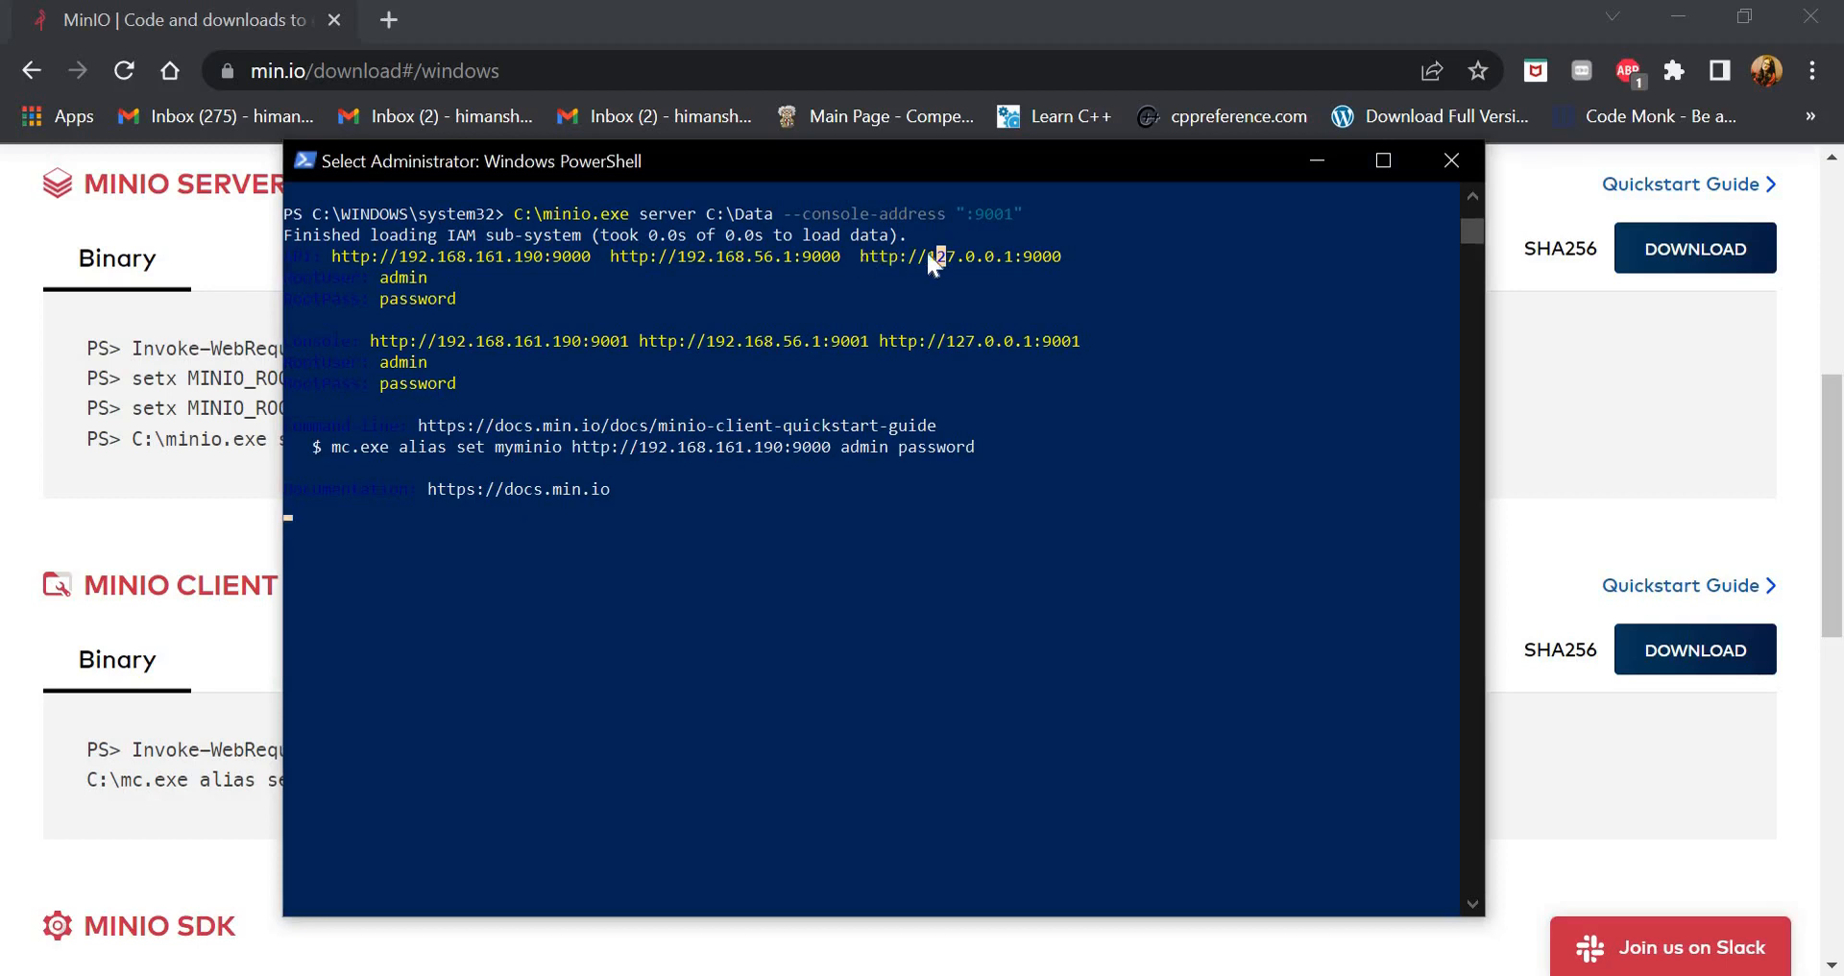
{"action": "double_click", "coordinate": [957, 256]}
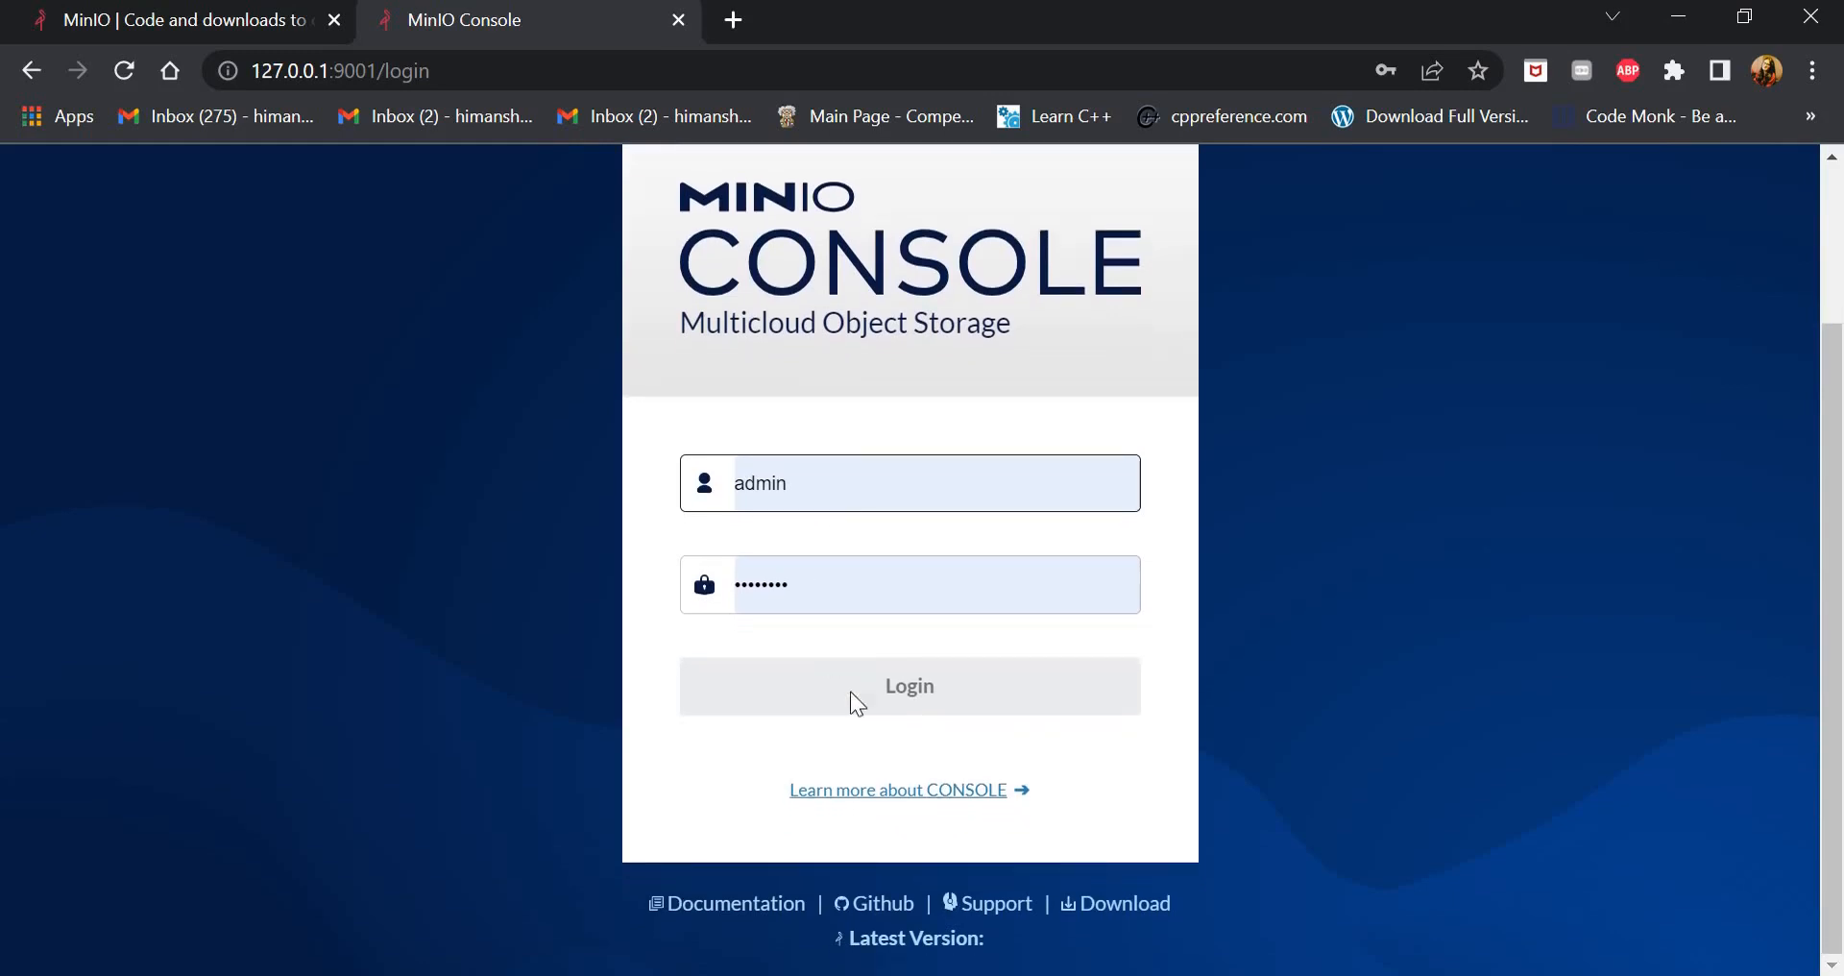
Log in to the MinIO Console at 127.0.0.1:9001 to see the bdaexp bucket
{"action": "left_click", "coordinate": [909, 584]}
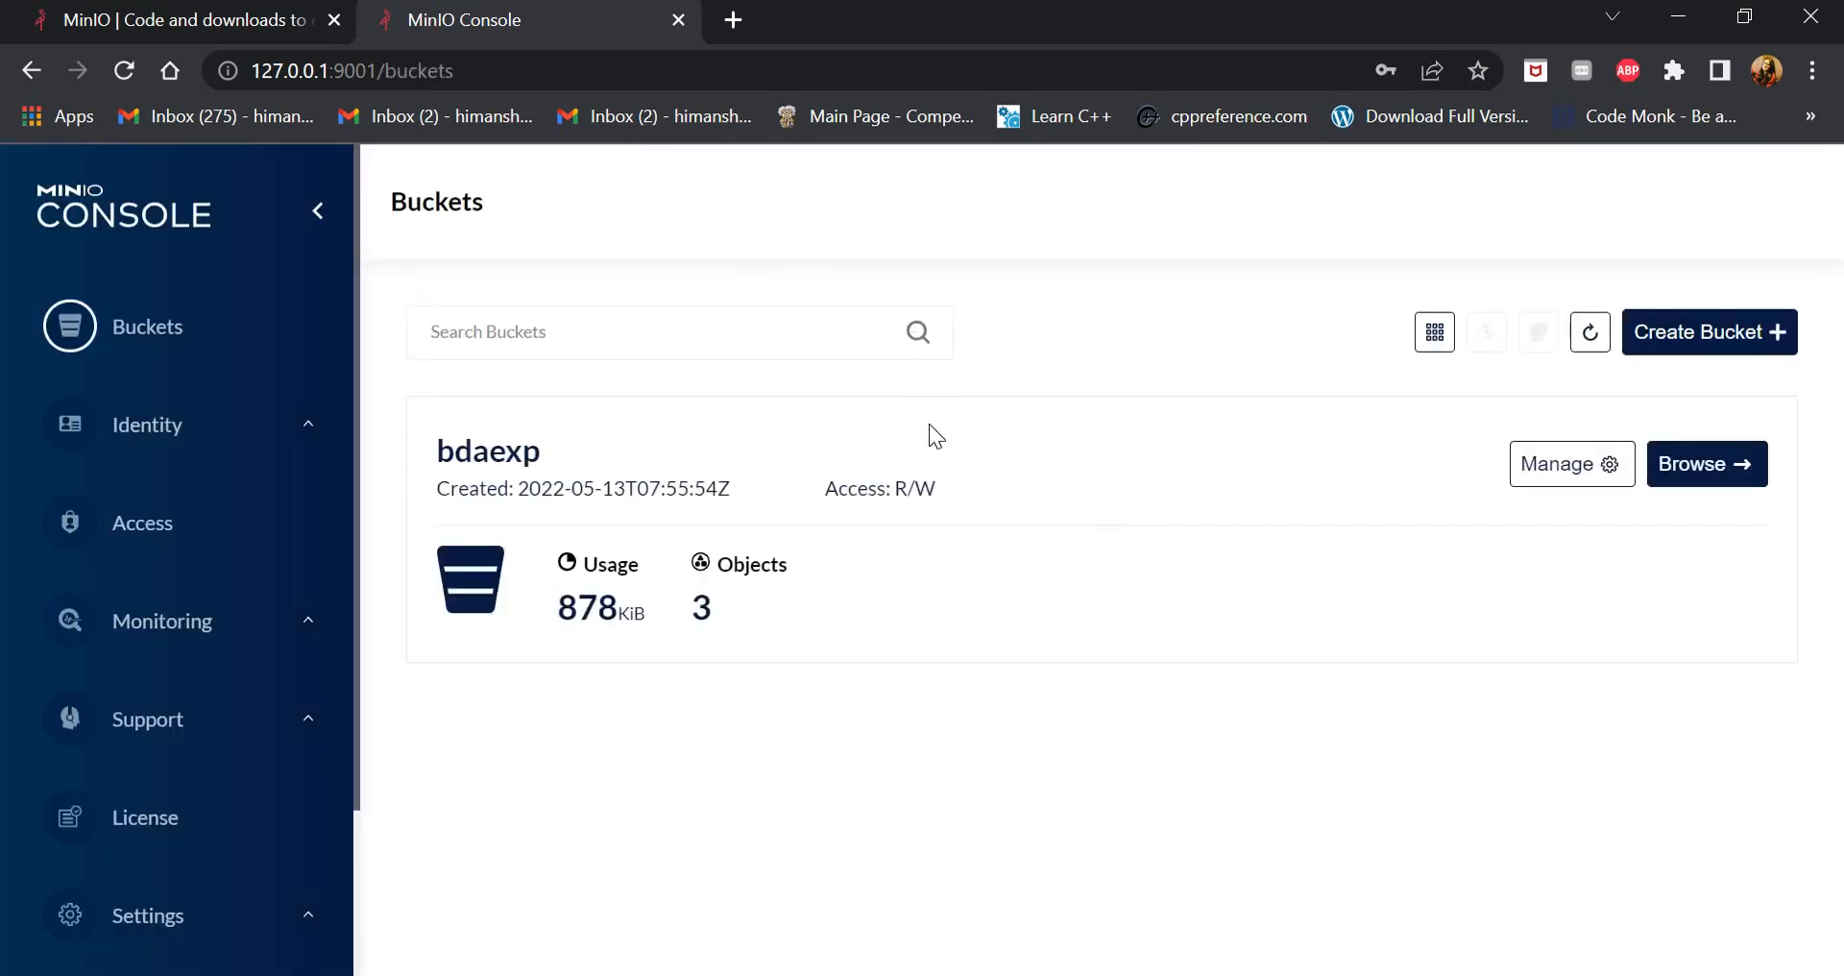
{"action": "mouse_move", "coordinate": [923, 519]}
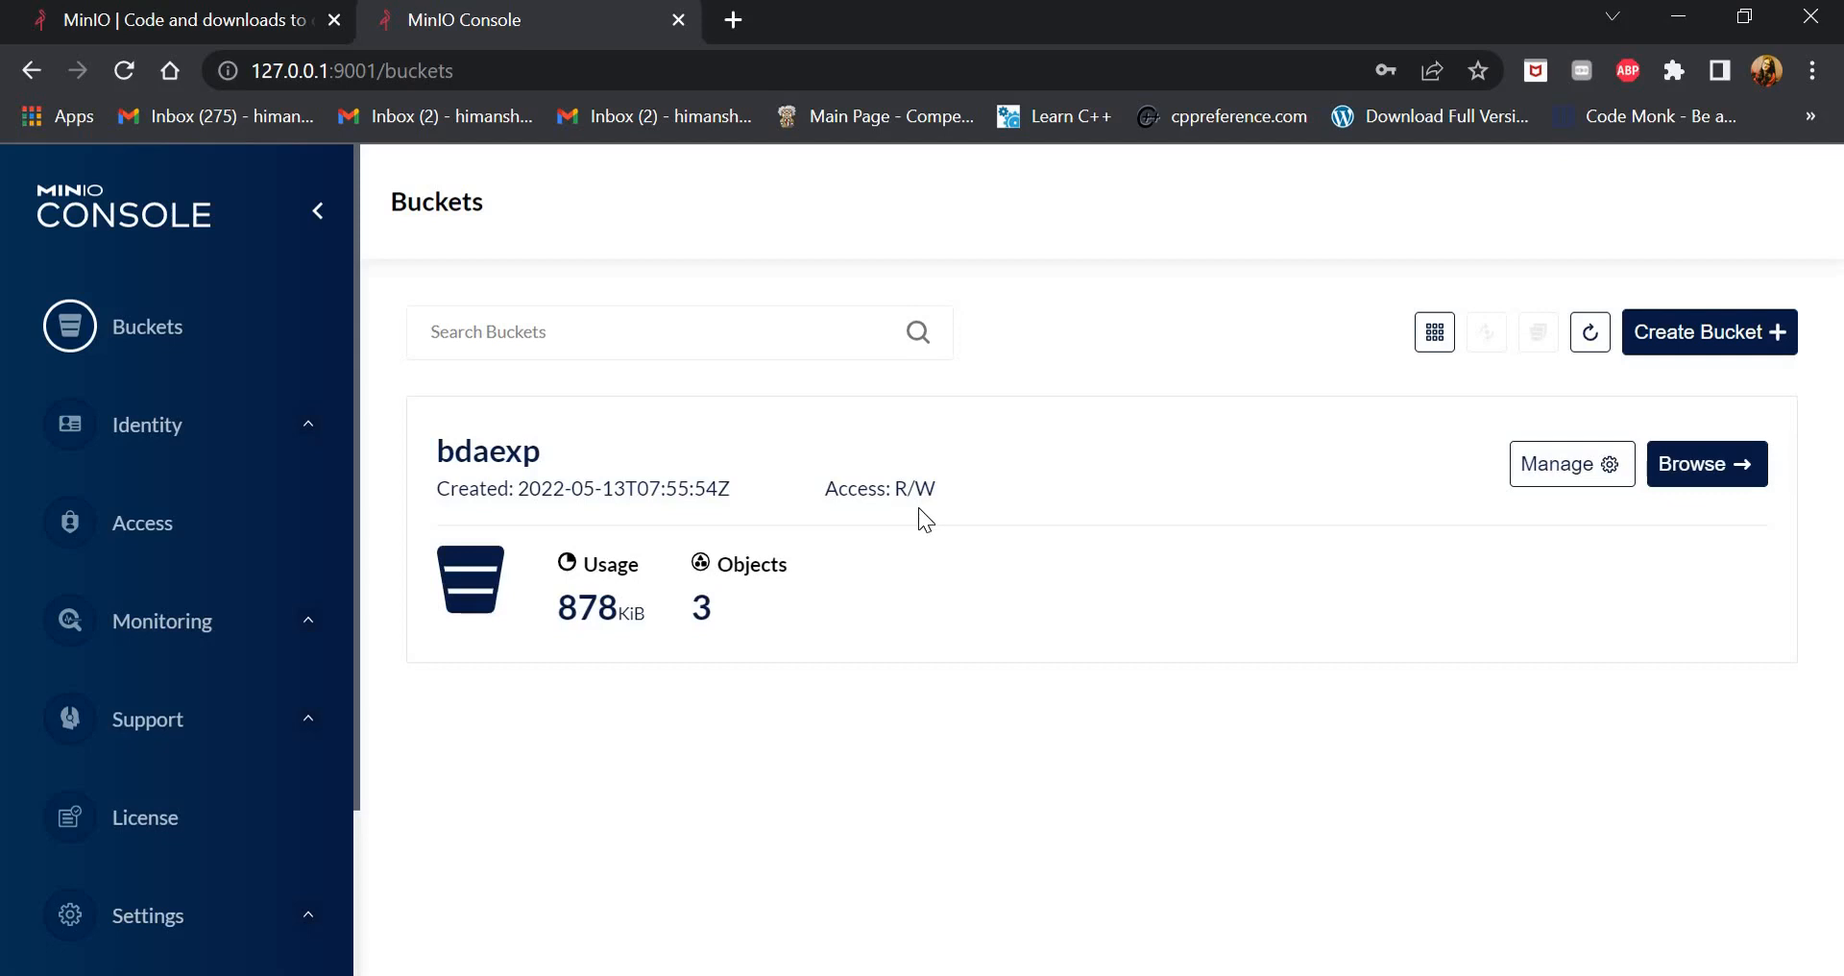